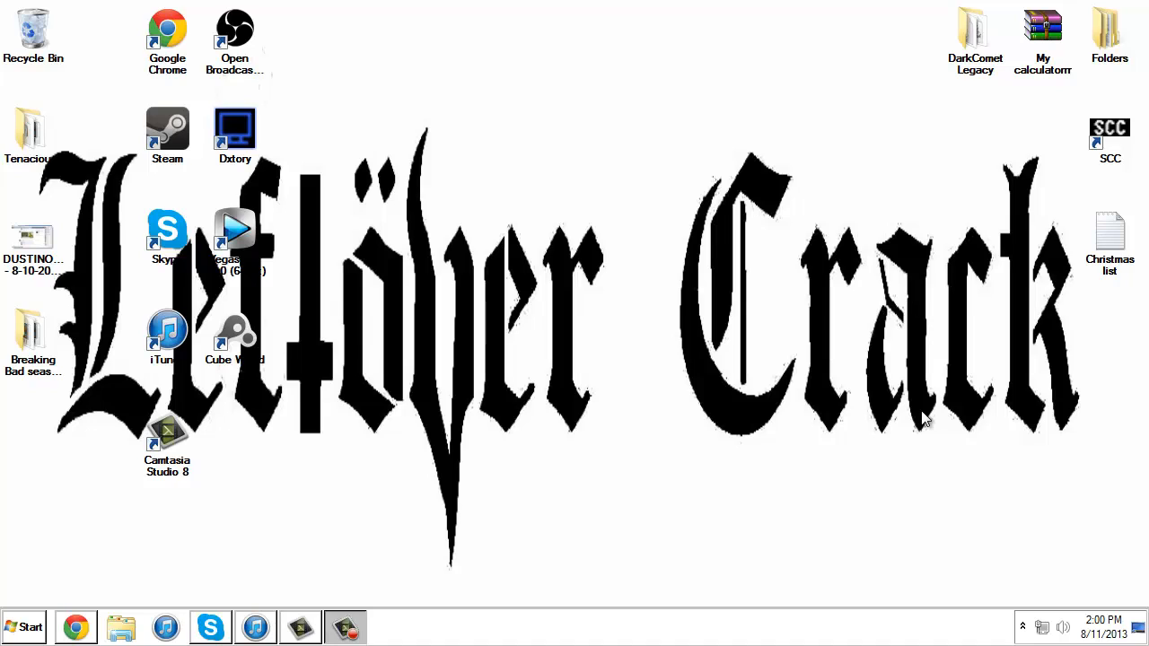
mouse_move(711, 153)
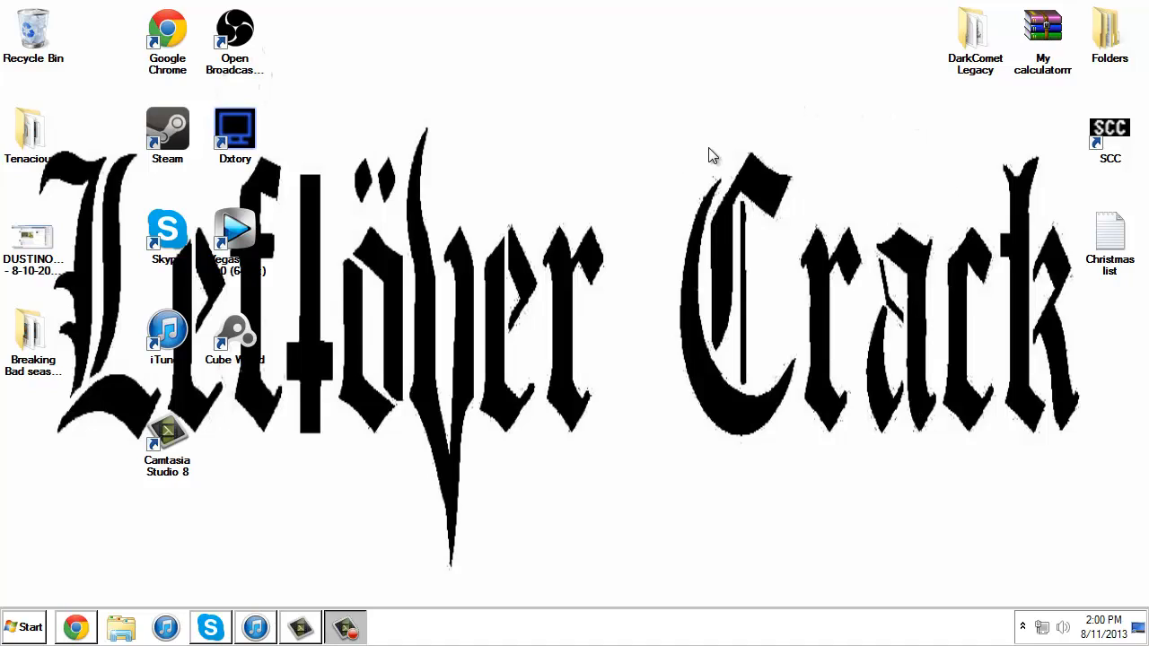
mouse_move(649, 151)
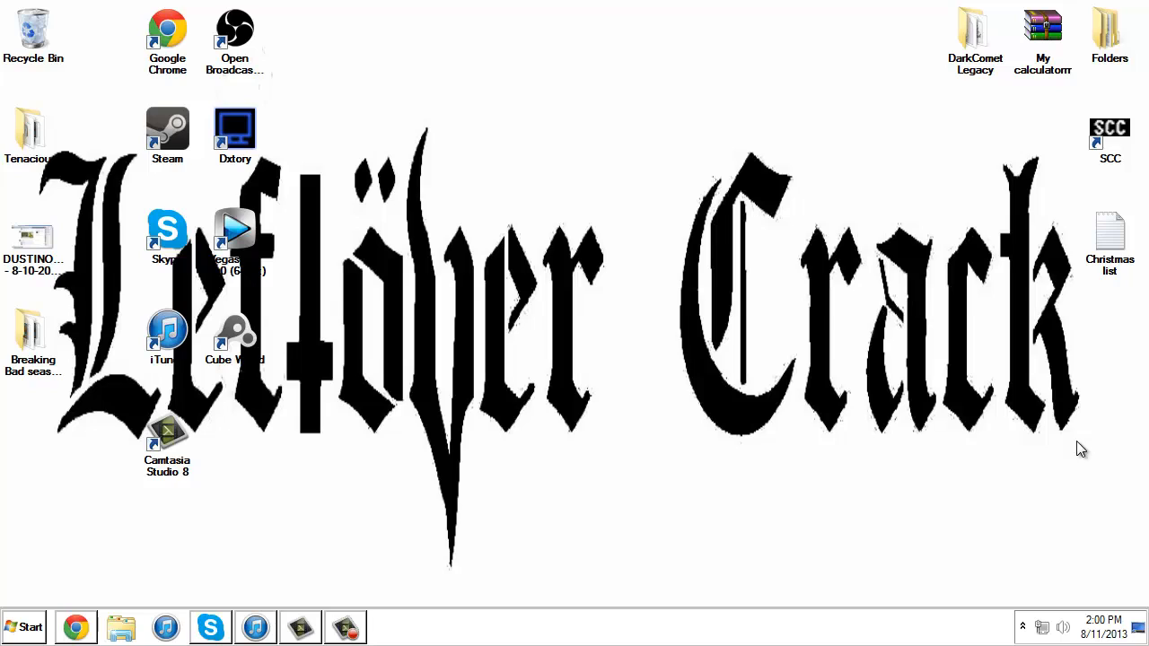
mouse_move(1063, 326)
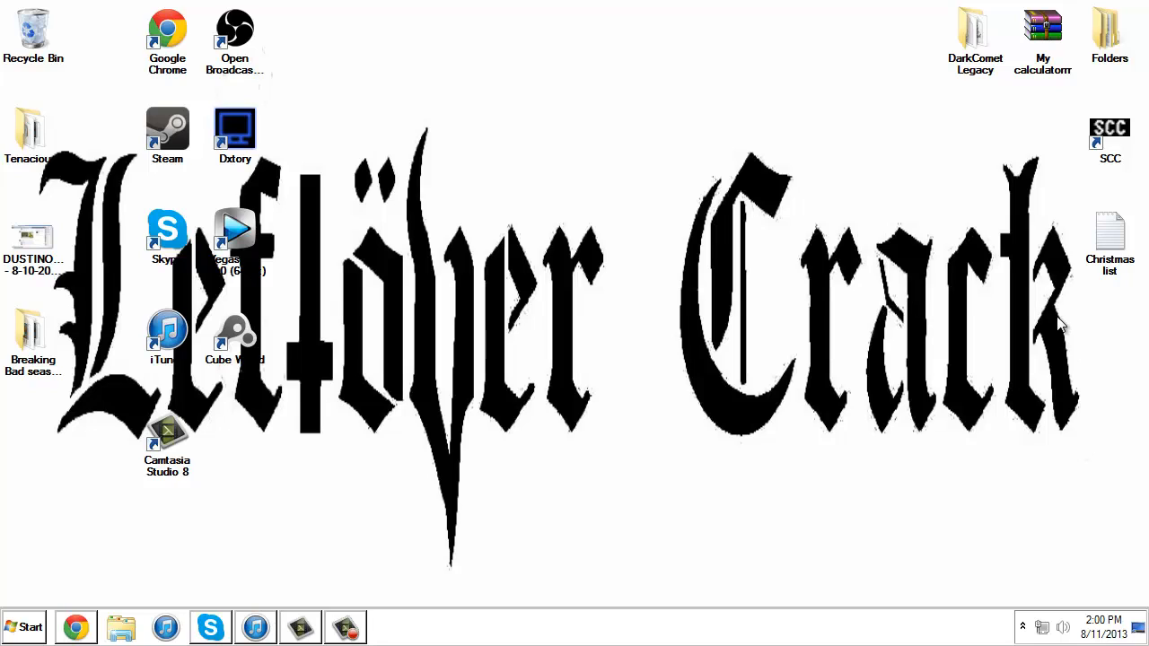
mouse_move(960, 54)
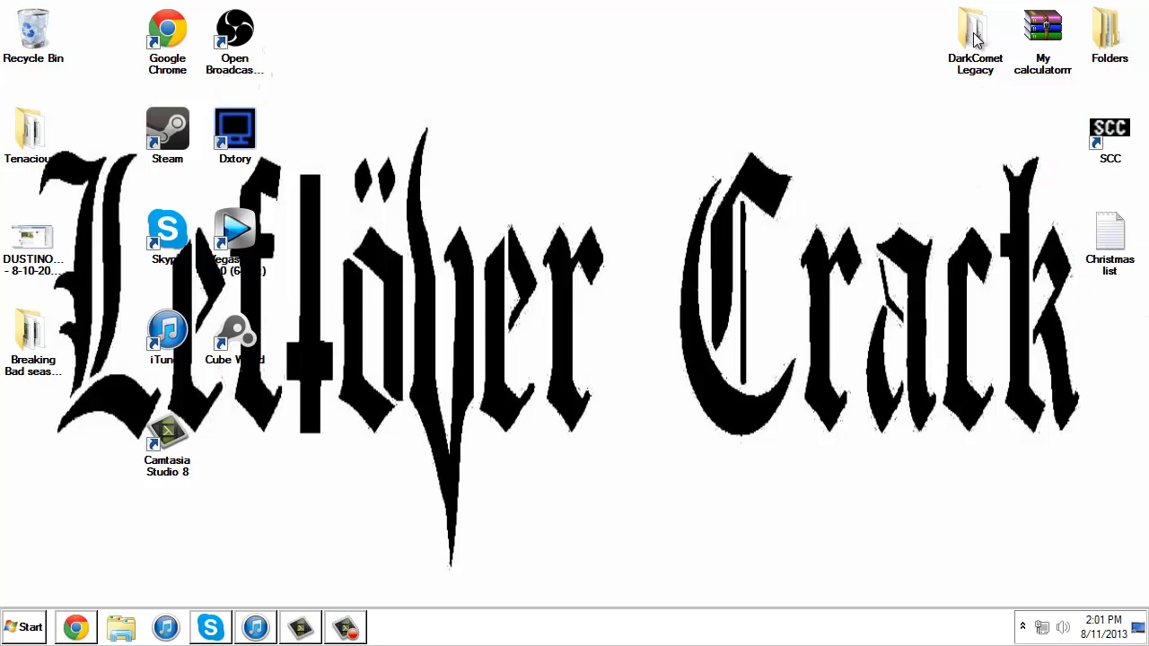
mouse_move(870, 147)
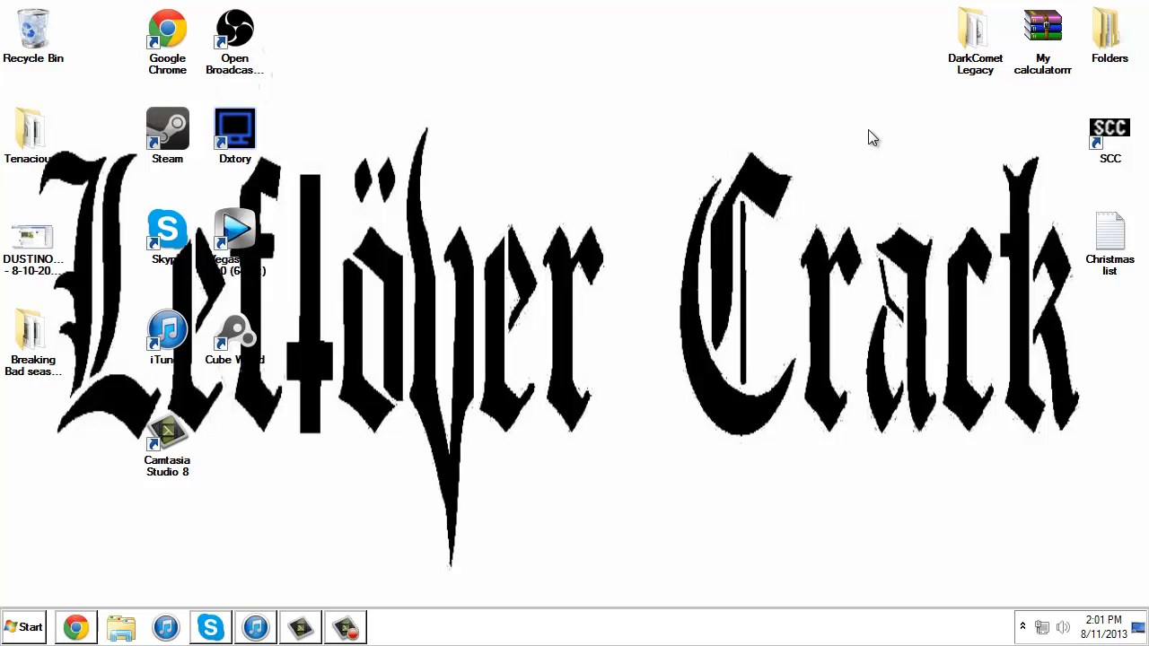
mouse_move(949, 61)
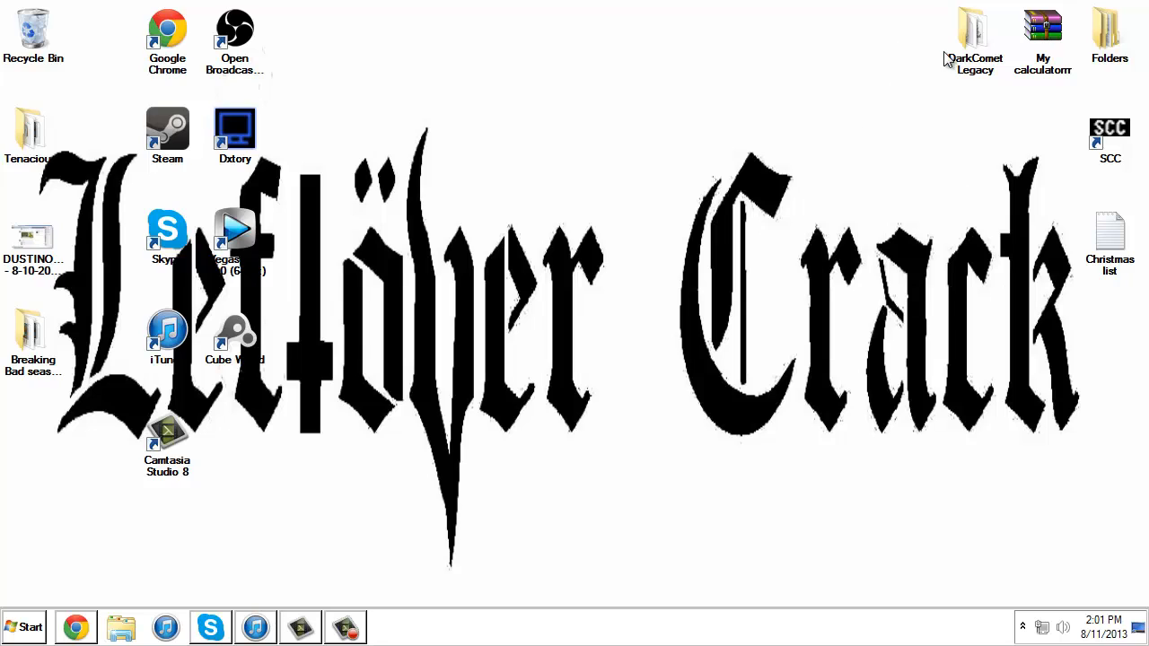
- Browse the DarkComet Legacy folder, reviewing ResourcesExtract and readme_help files
double_click(974, 32)
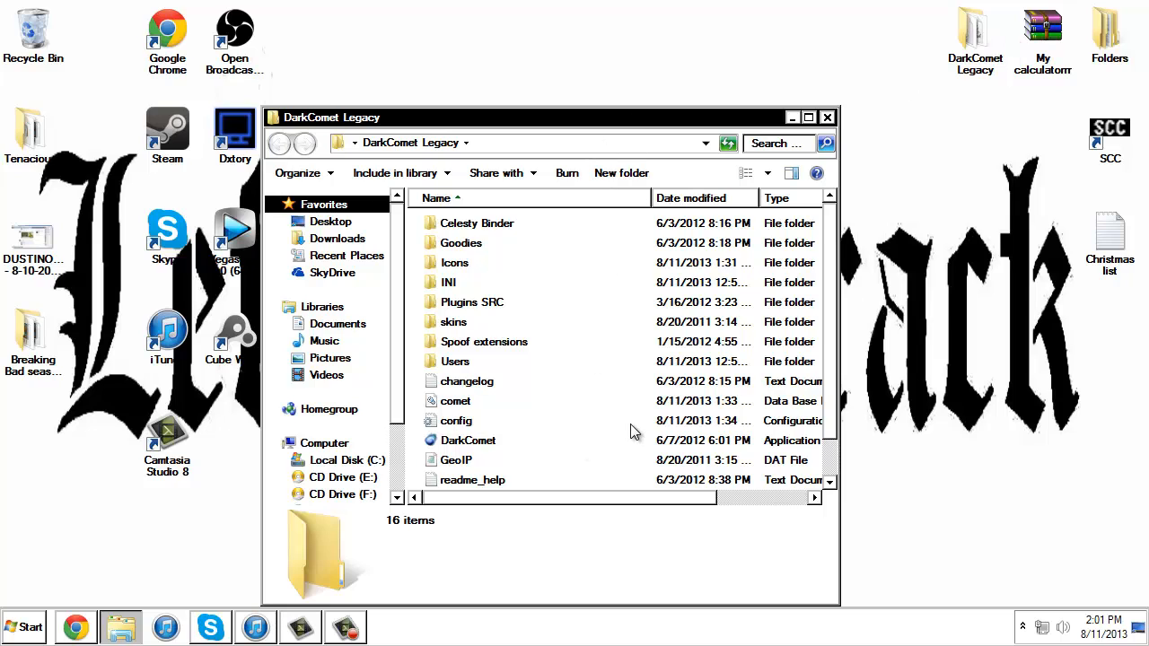
scroll(down, 3)
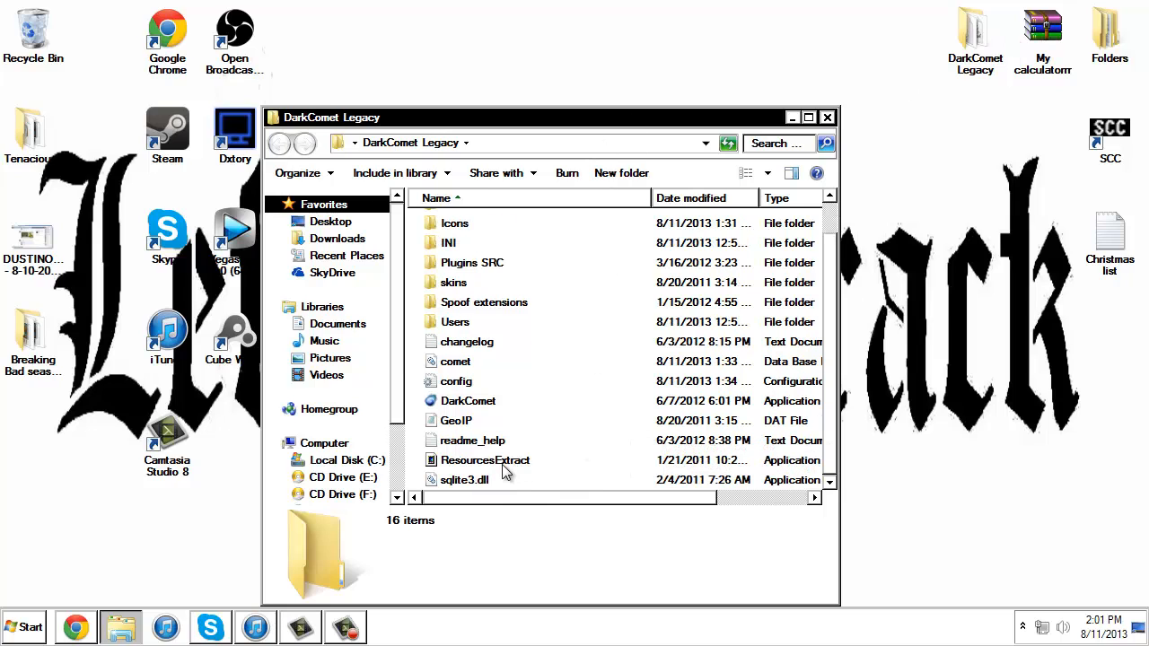
click(484, 460)
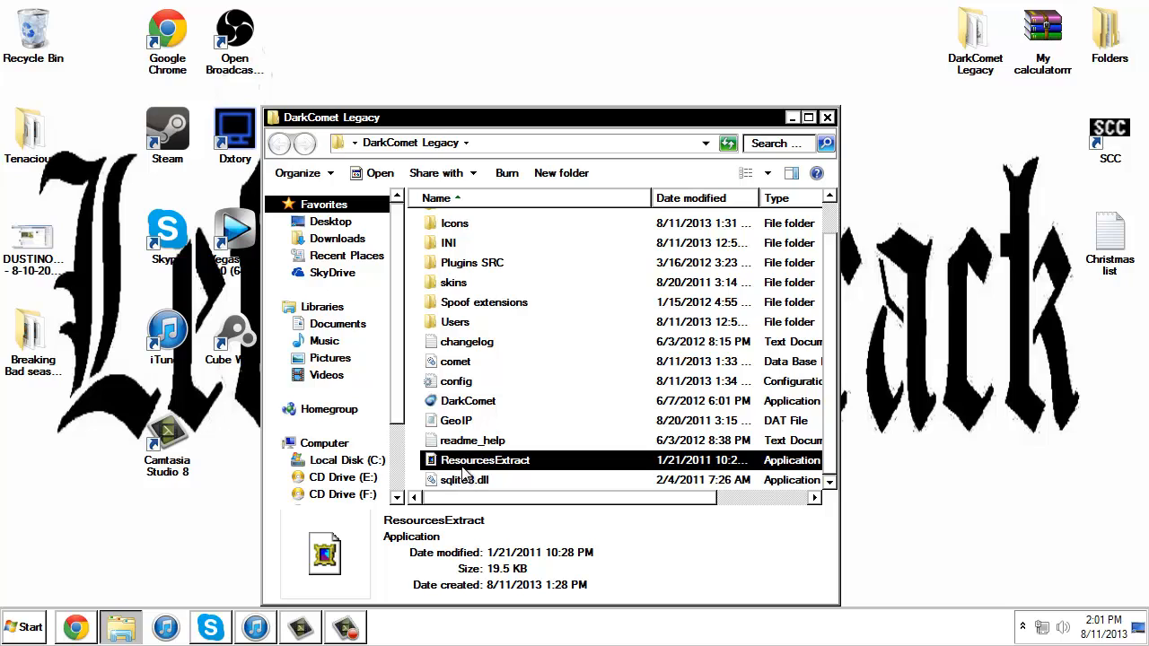
click(463, 480)
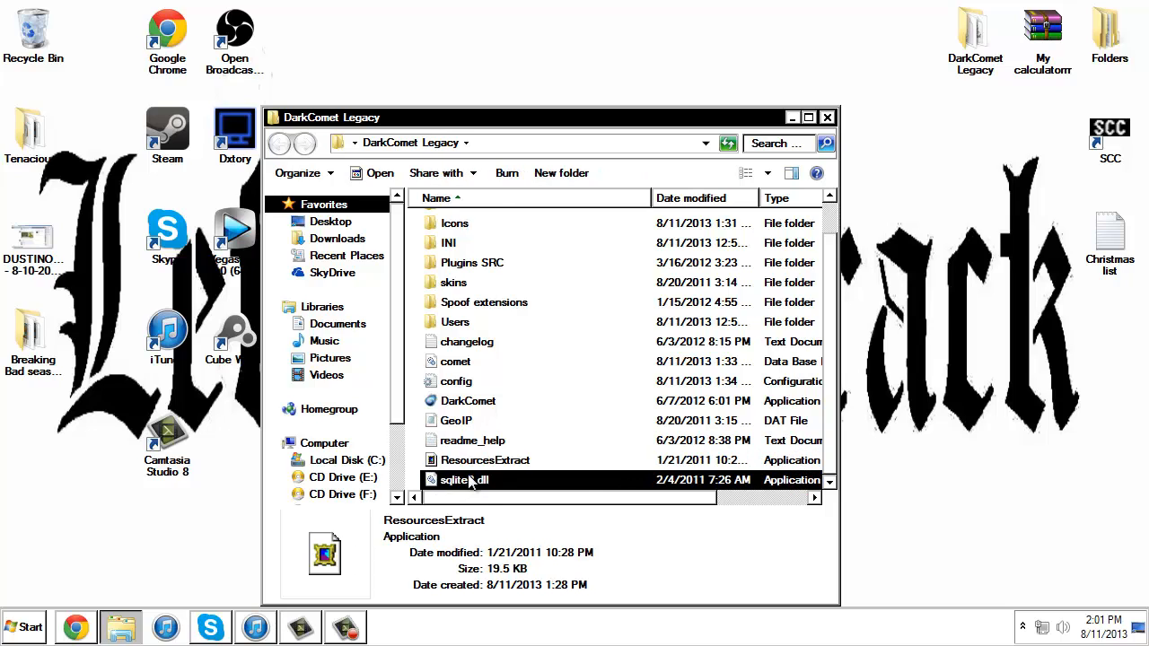
click(485, 459)
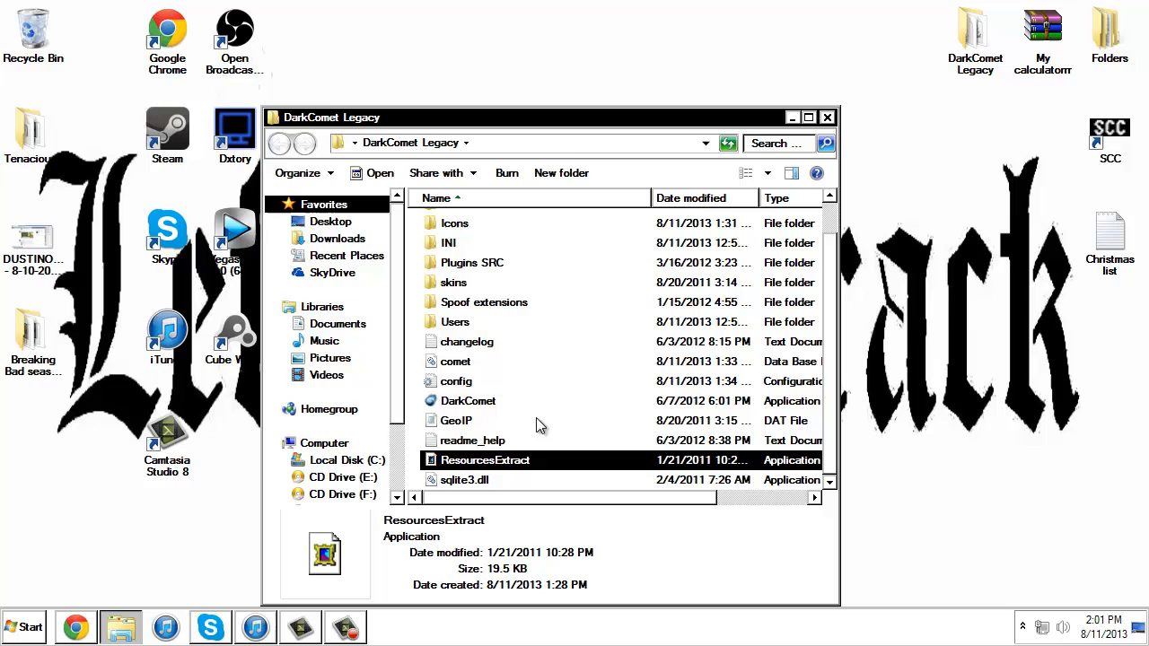
click(472, 439)
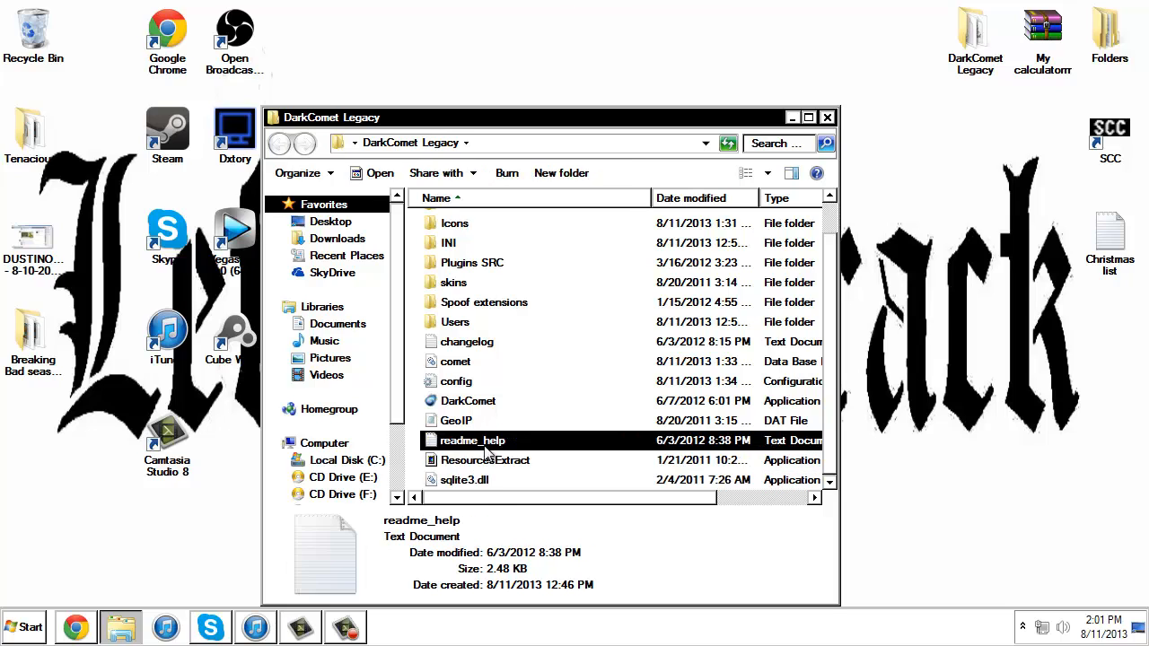
- Launch DarkComet.exe from the folder
click(467, 401)
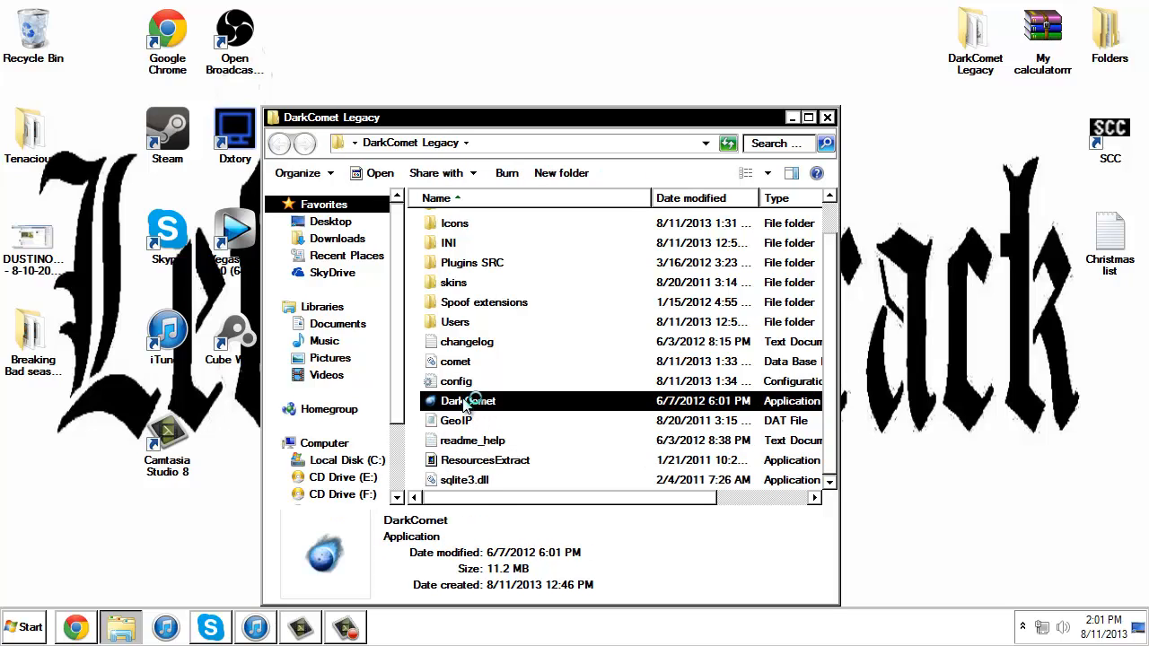
mouse_move(583, 400)
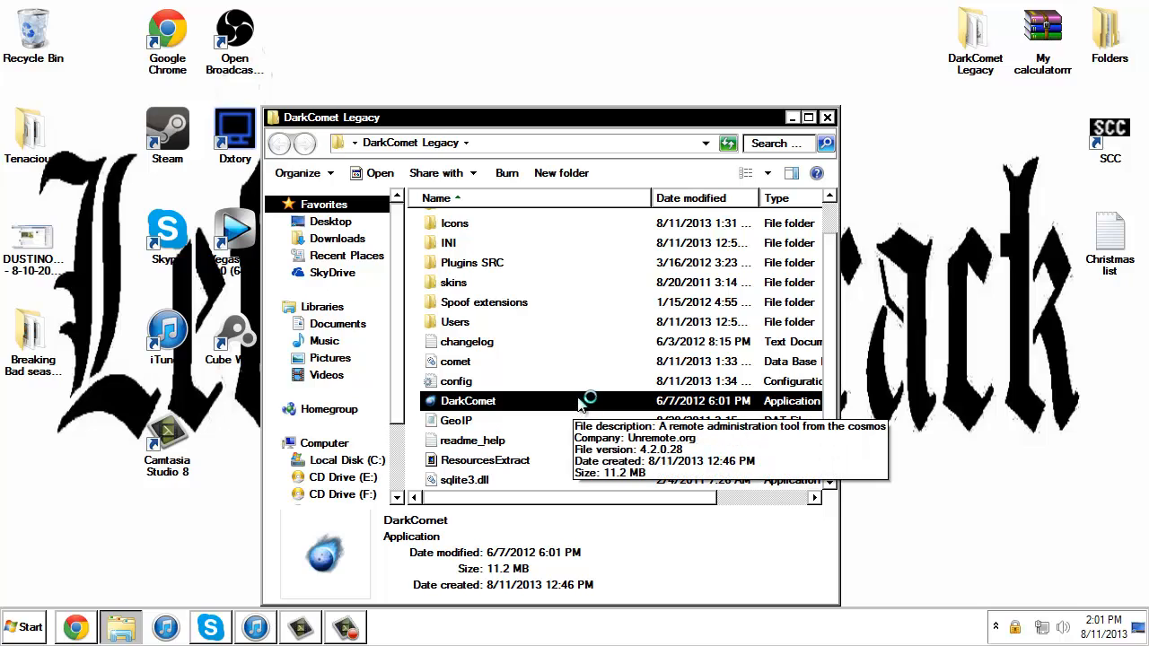
double_click(466, 402)
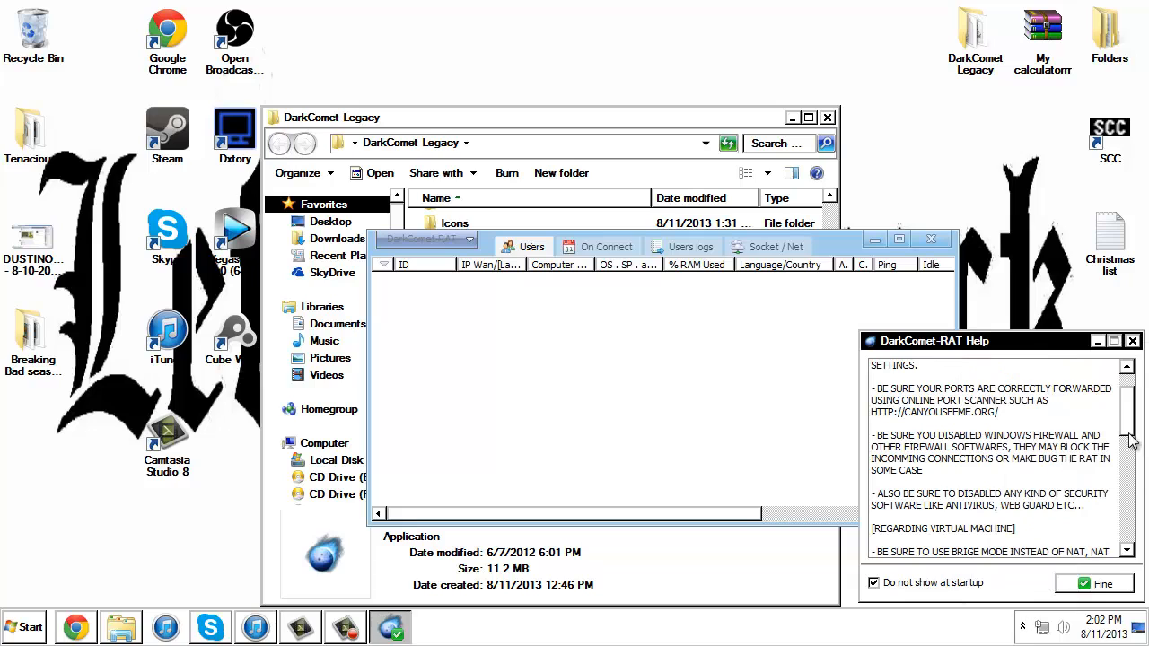
- Read through and close the startup help notes, then bring up the main menu
scroll(down, 3)
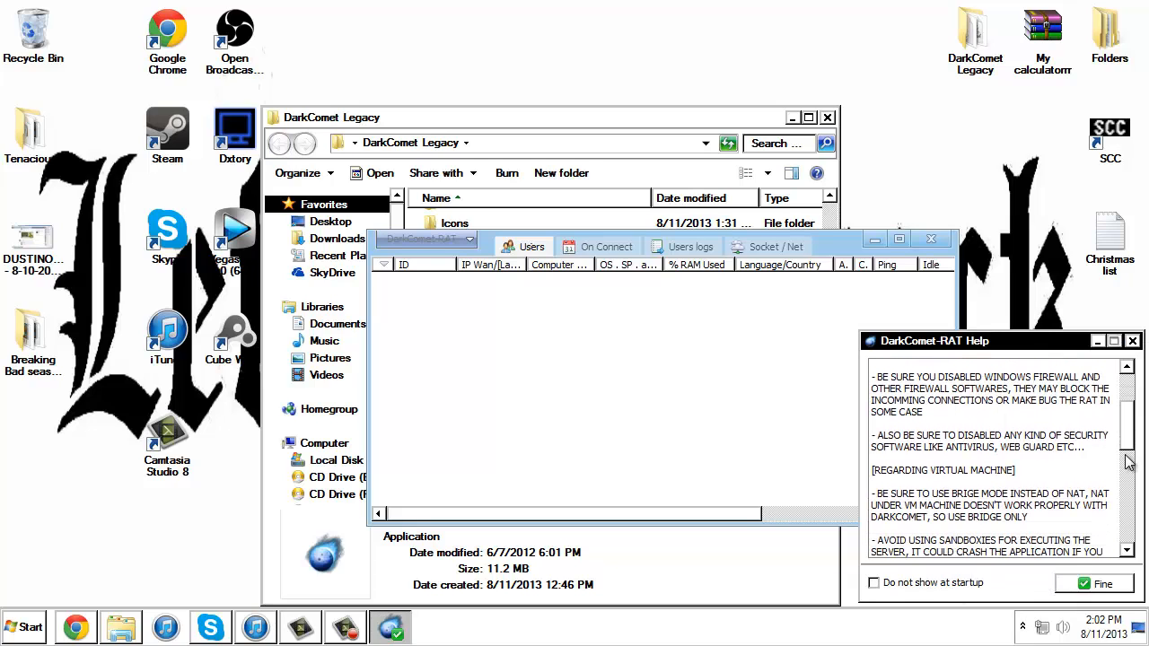
scroll(down, 3)
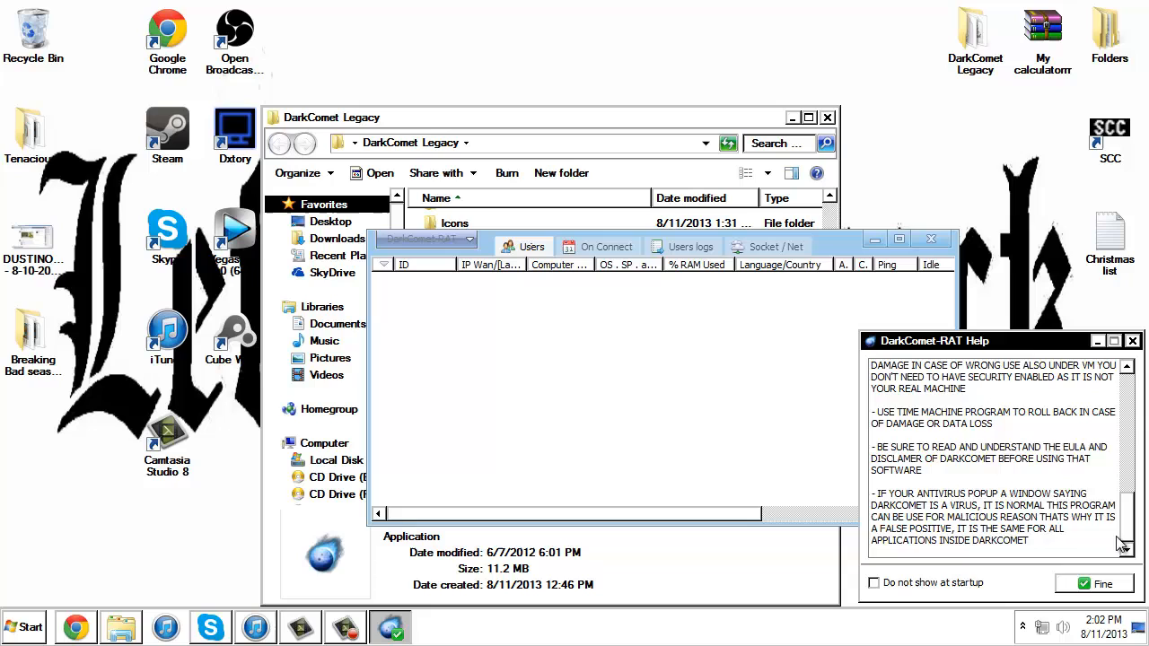
click(1102, 583)
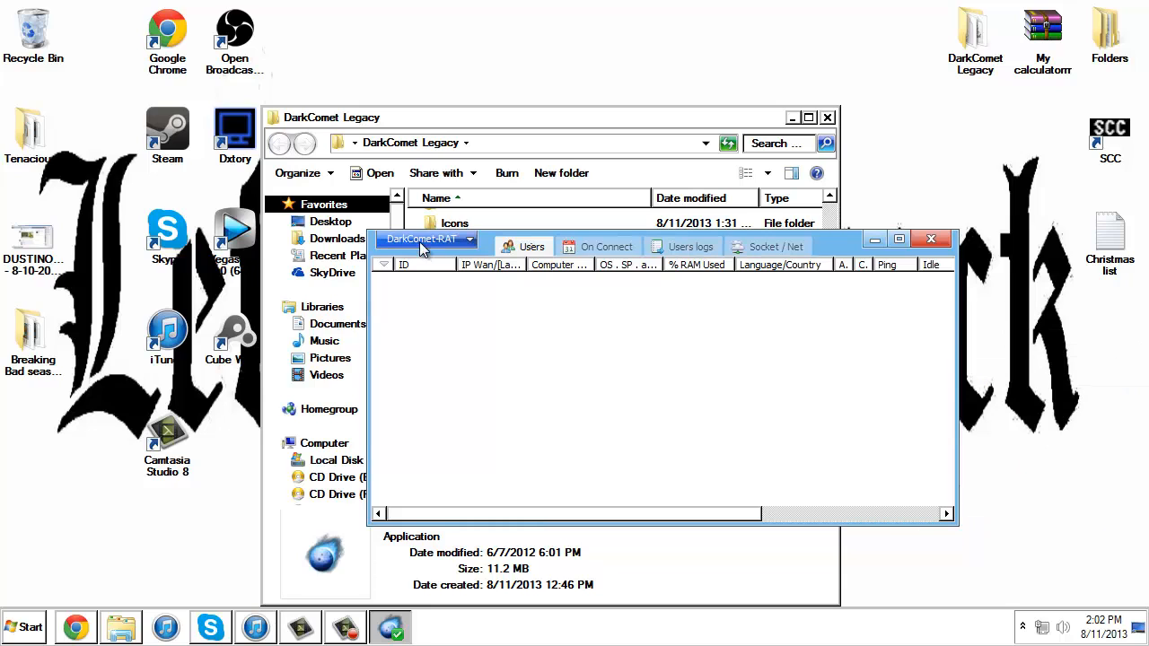
click(422, 238)
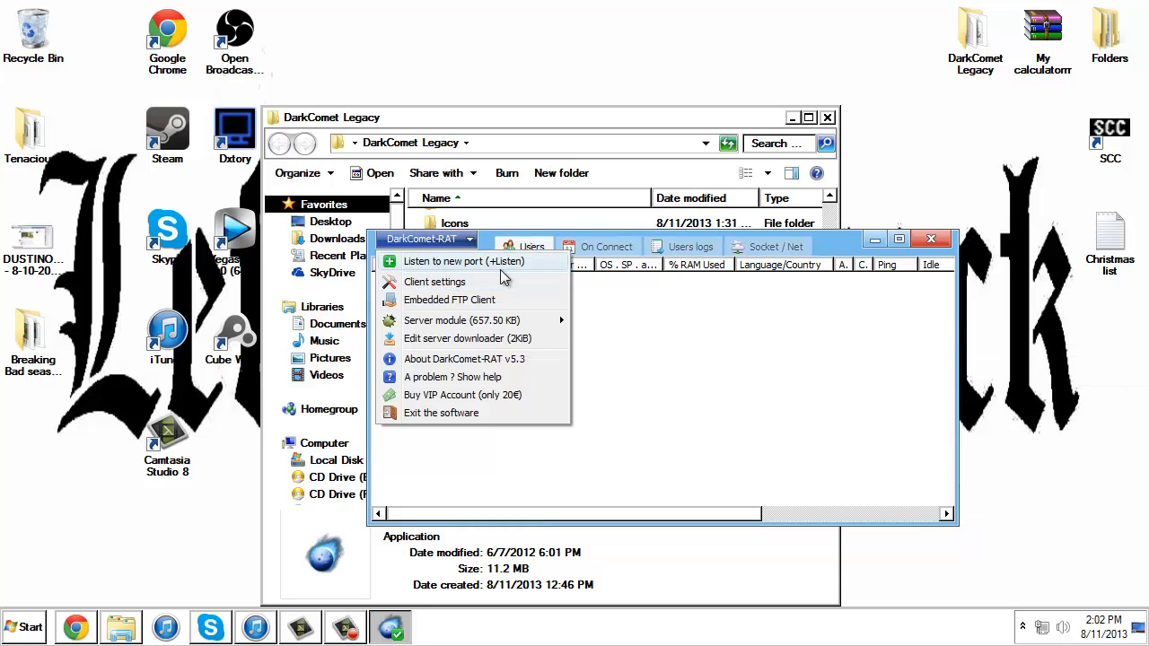
mouse_move(461, 319)
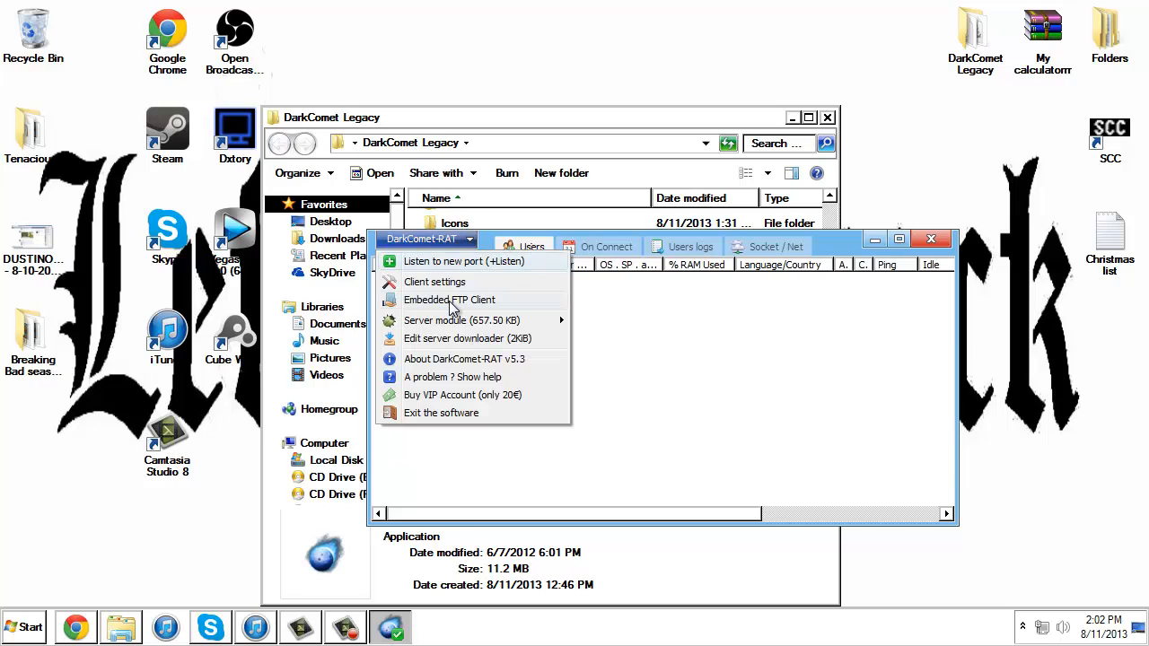
mouse_move(520, 320)
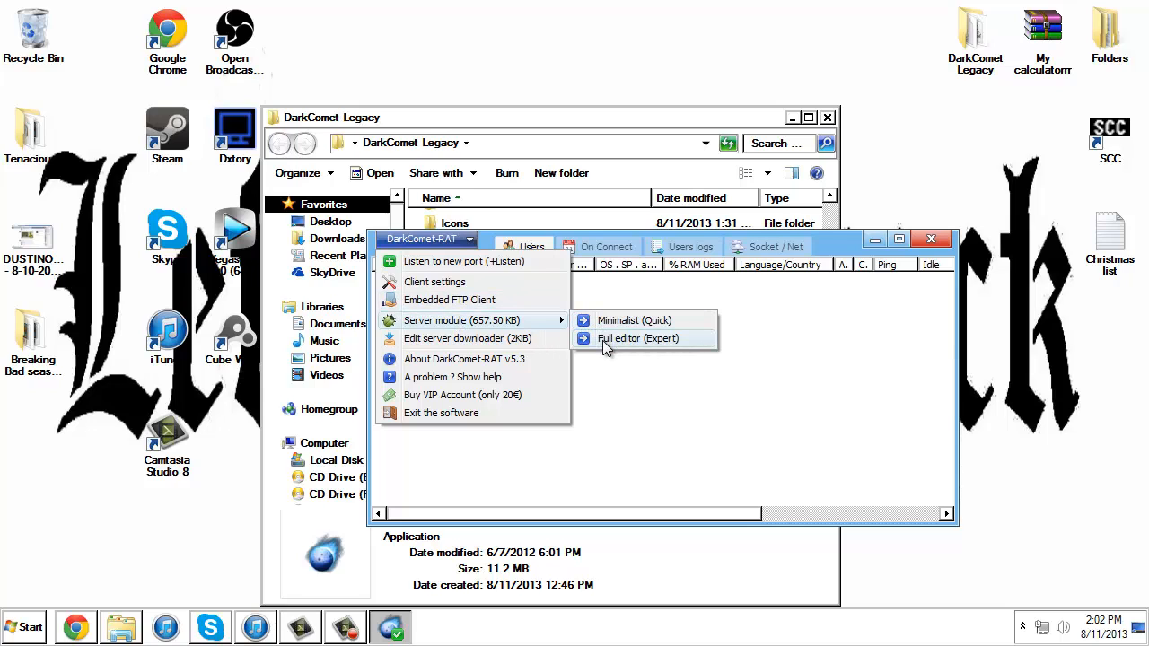
- Start the Full editor (Expert) stub with a random mutex and Server ID 'Charles Manson'
click(637, 338)
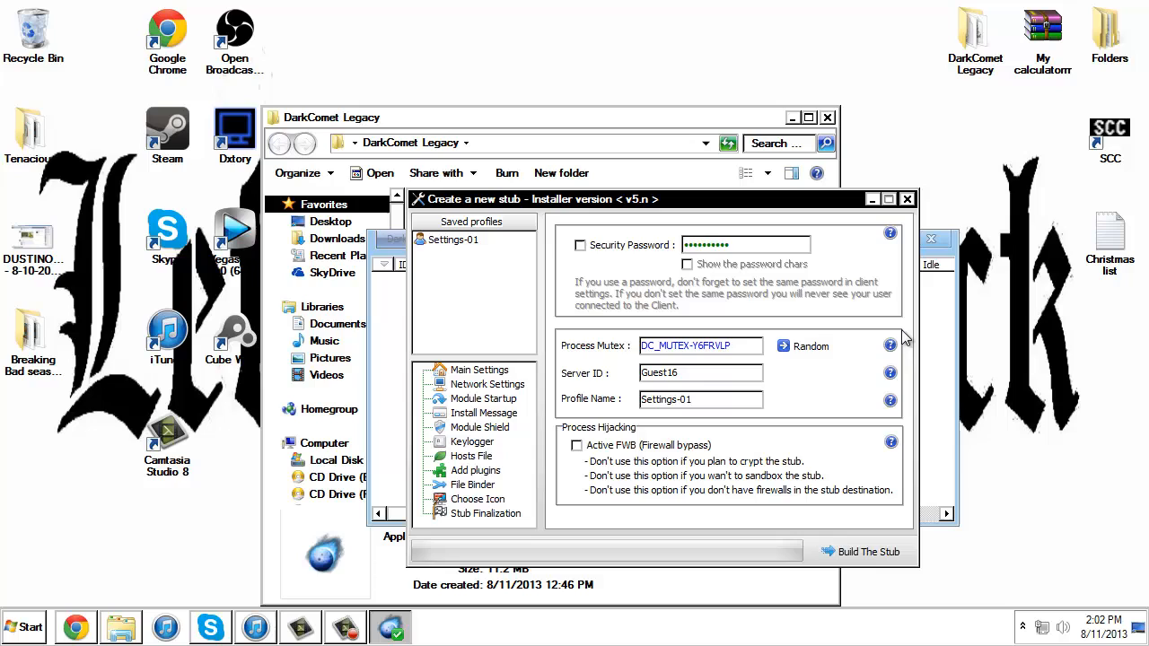
click(810, 346)
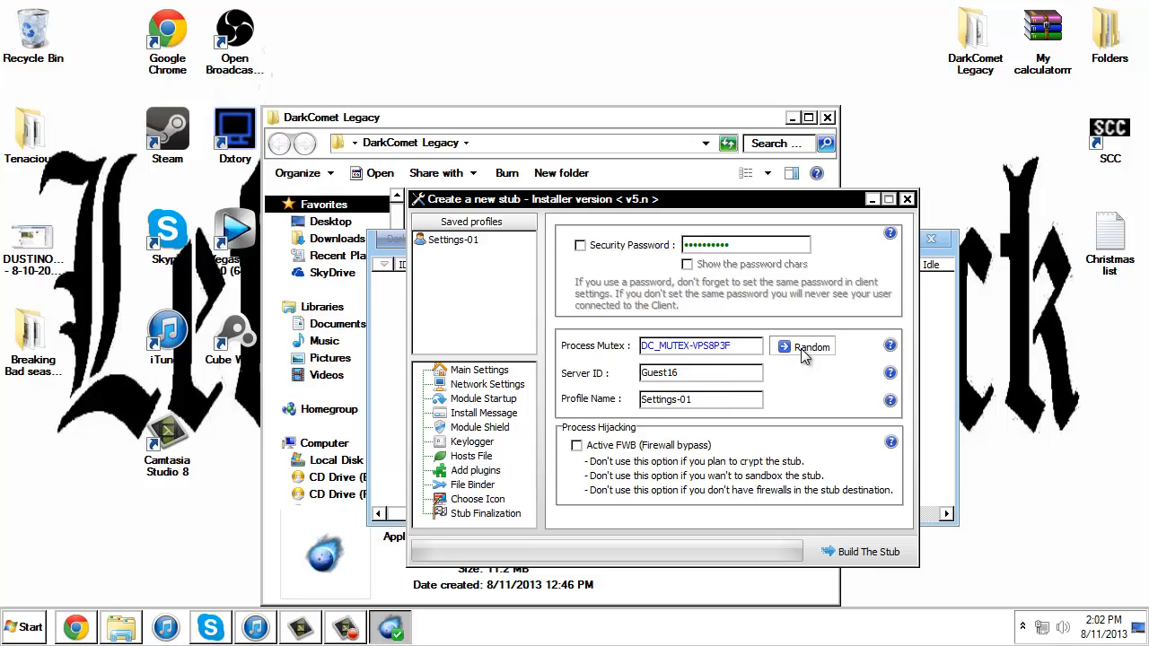
click(804, 346)
text(C)
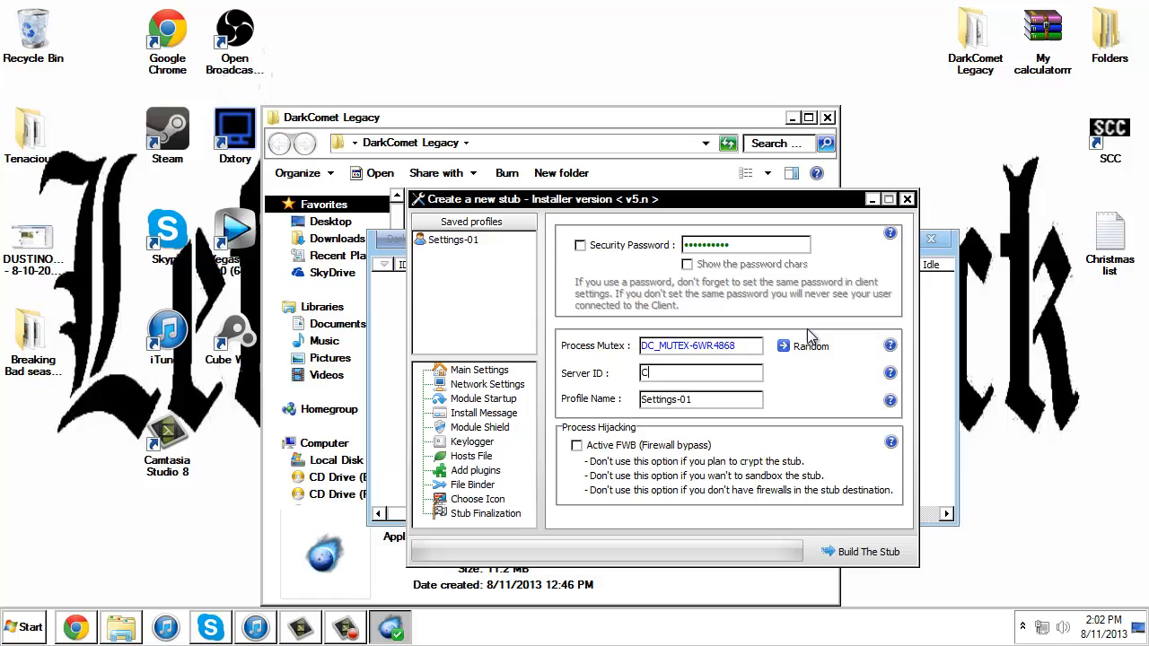
text(harles)
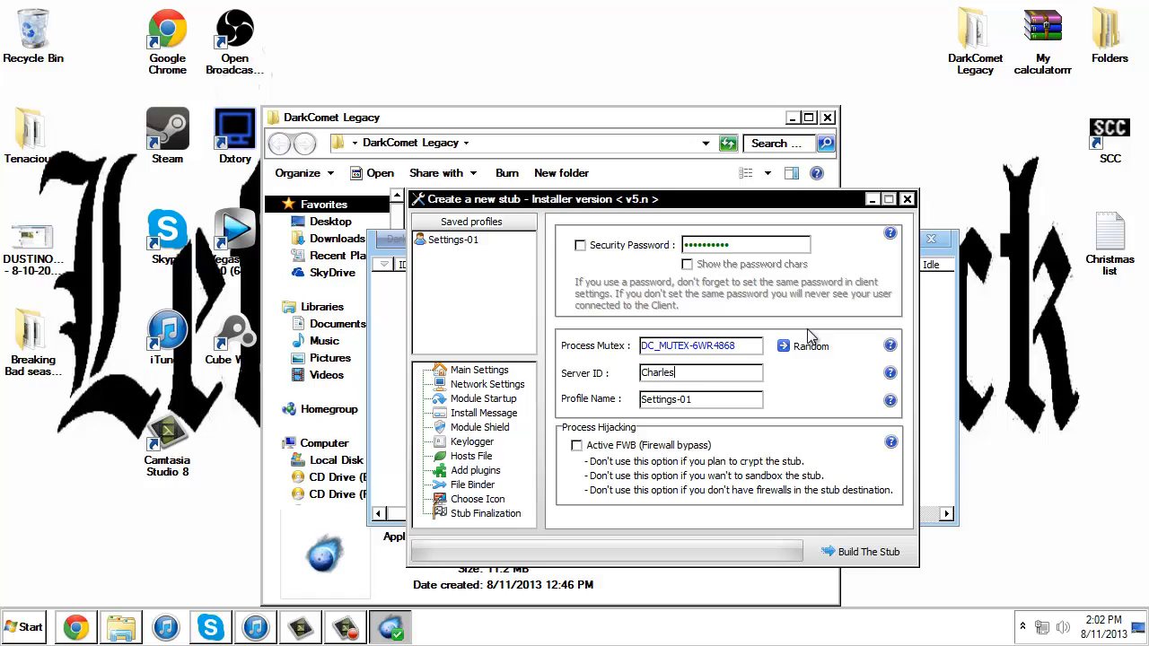
text(Manson)
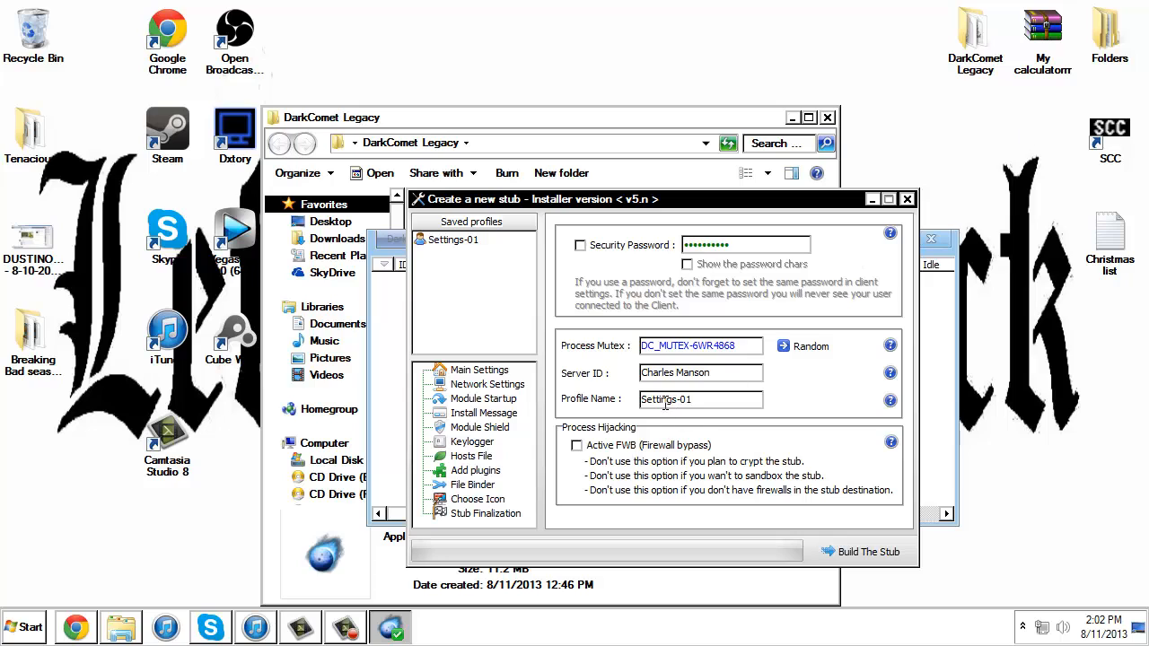
click(488, 384)
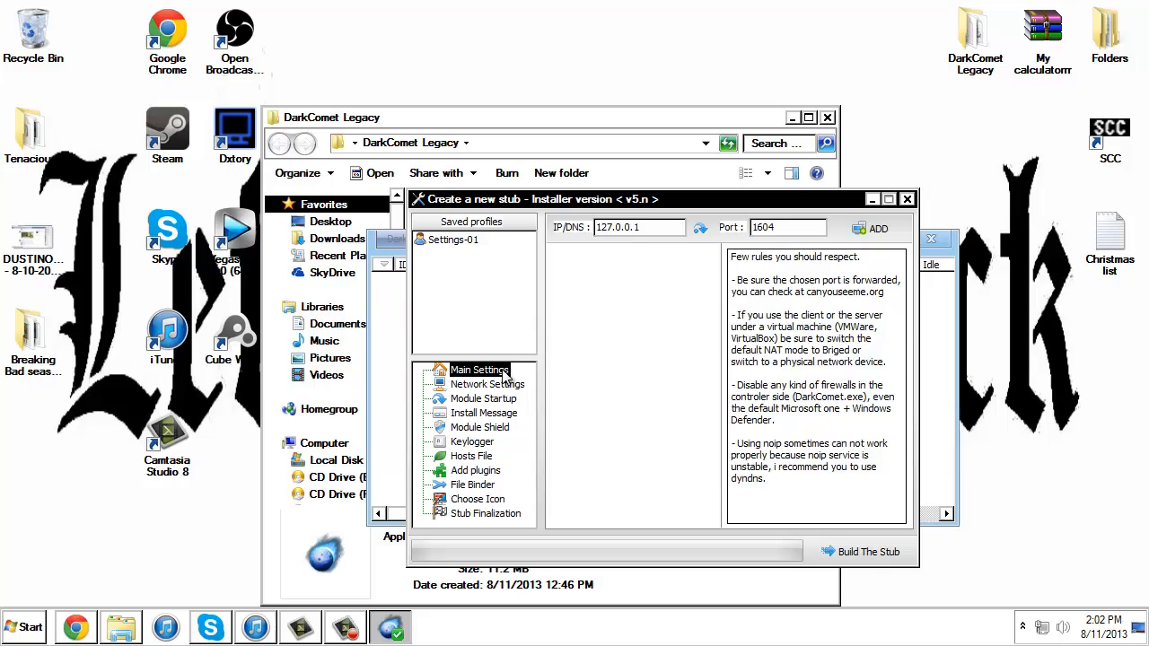
- Replace 127.0.0.1 with host chokingvictim.no-ip.biz on port 1604 in Network Settings
click(480, 369)
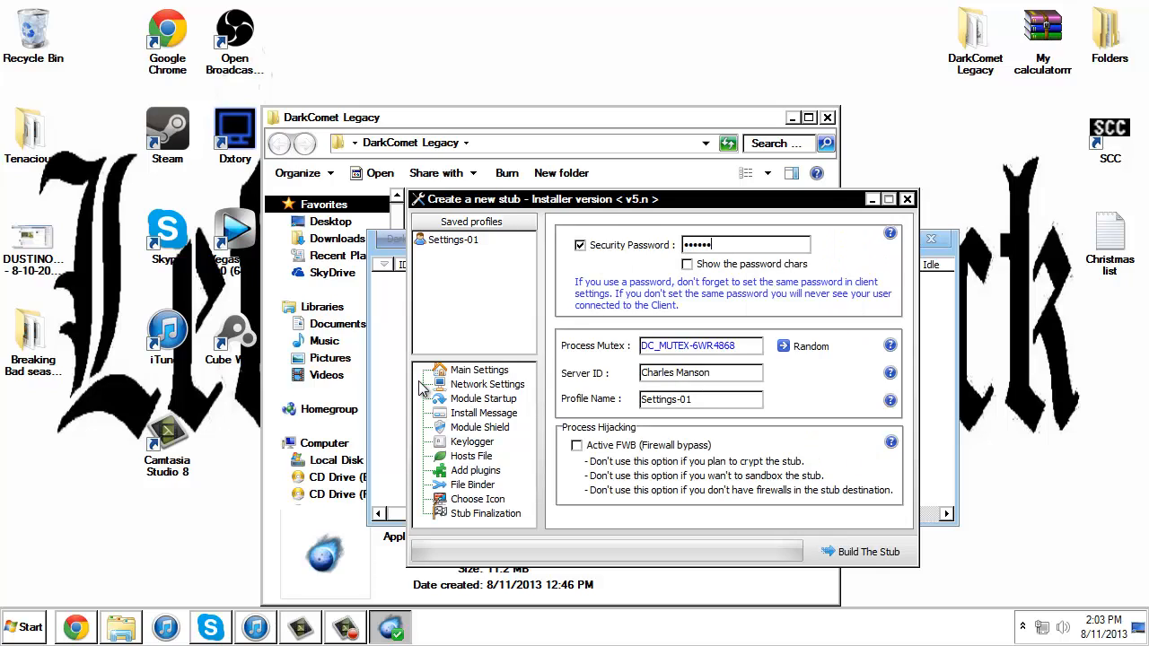
click(488, 384)
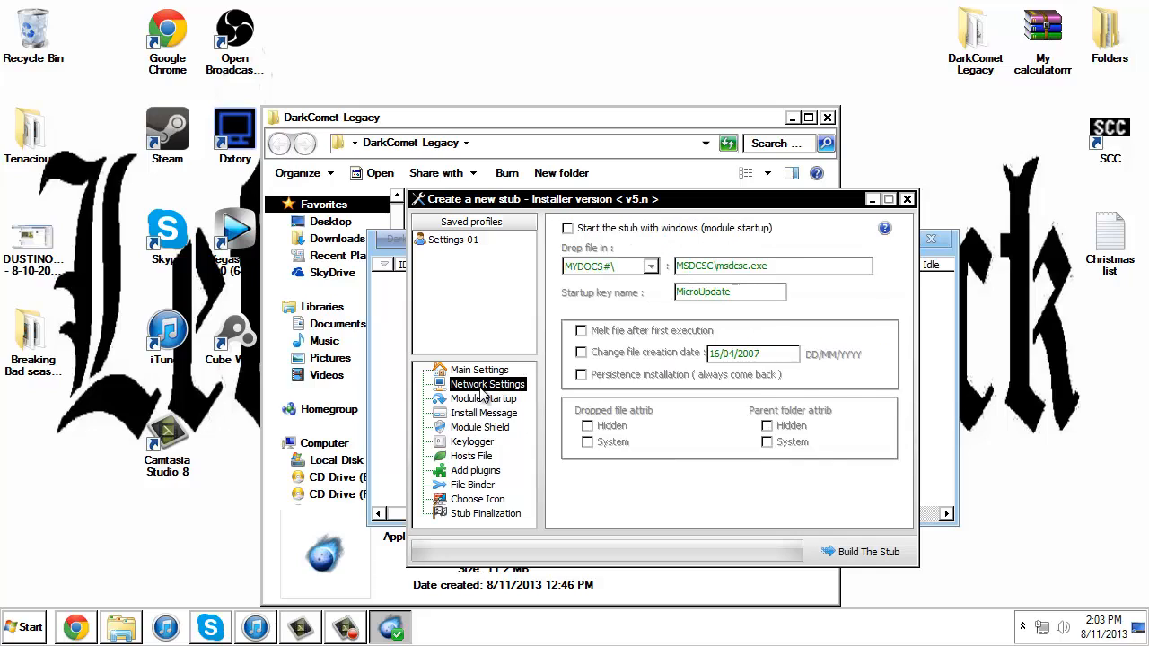
click(488, 385)
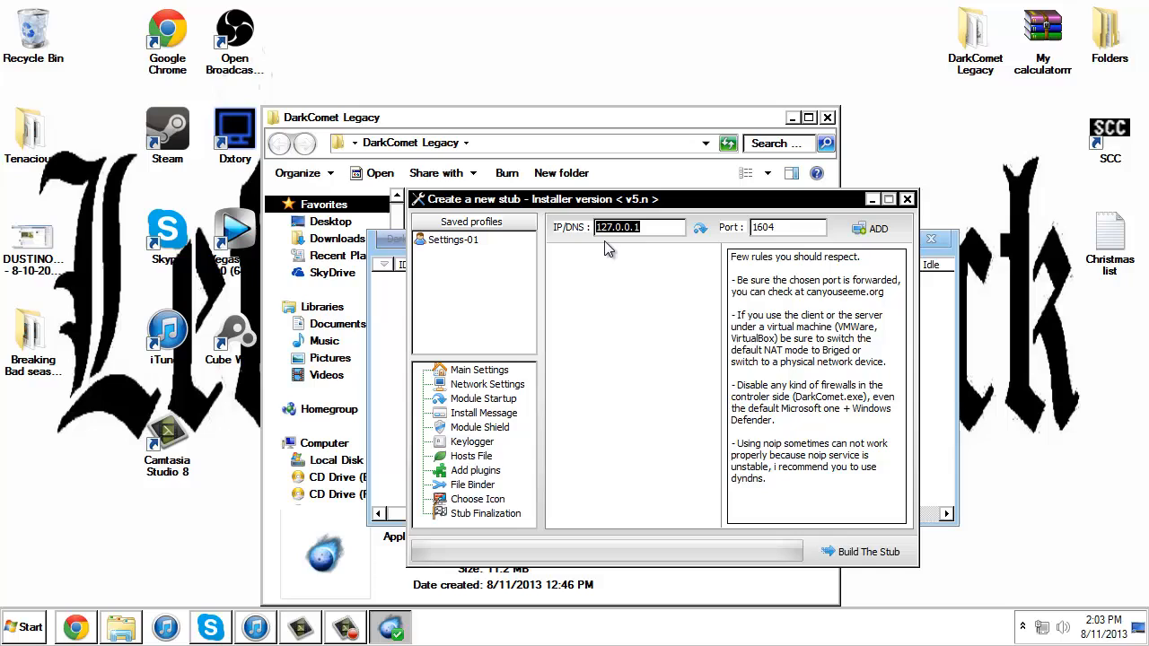
mouse_move(691, 219)
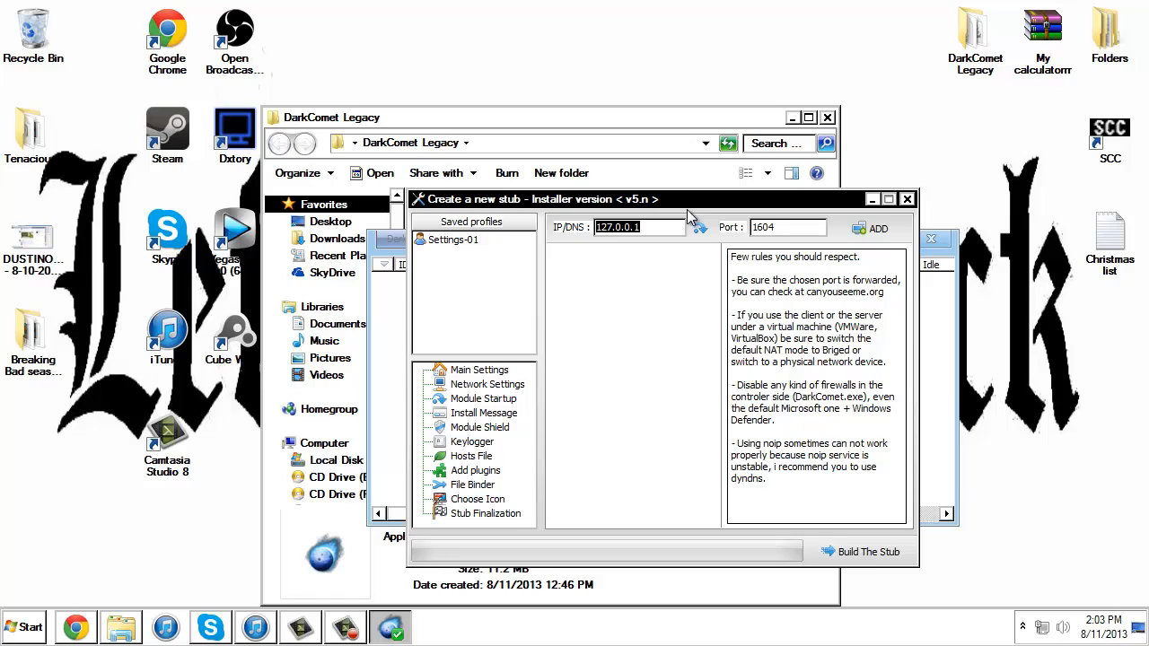
click(639, 226)
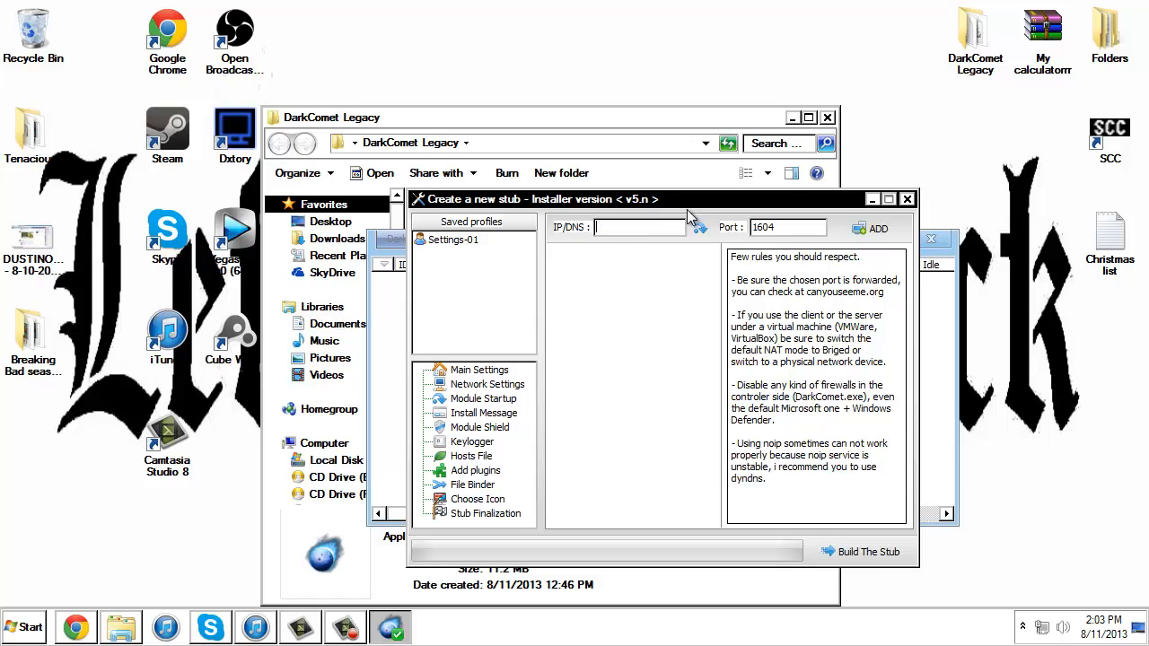
text(chokingvictim.no-ip.biz)
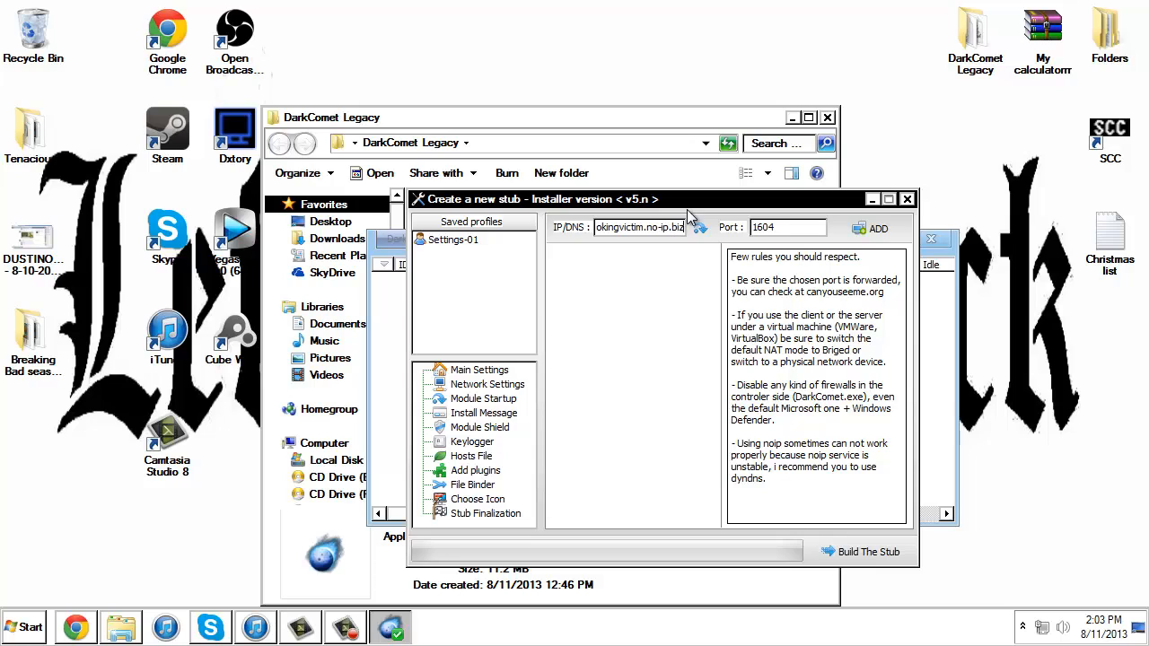
text(chokingvictim.no-ip.biz)
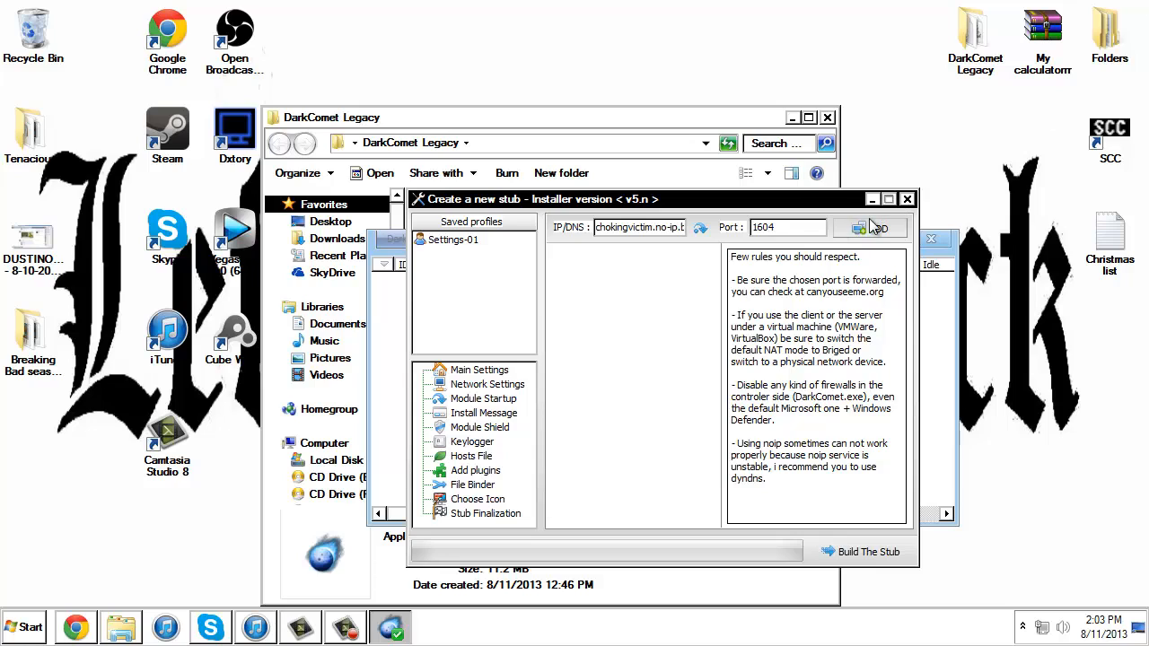
click(876, 226)
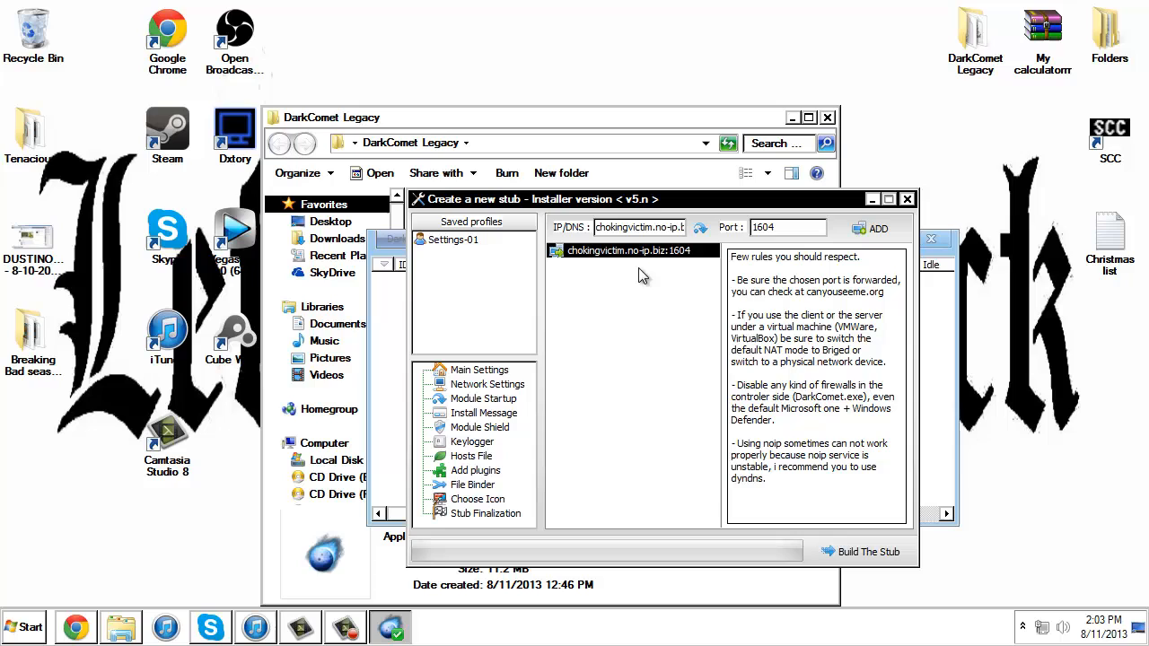
mouse_move(711, 301)
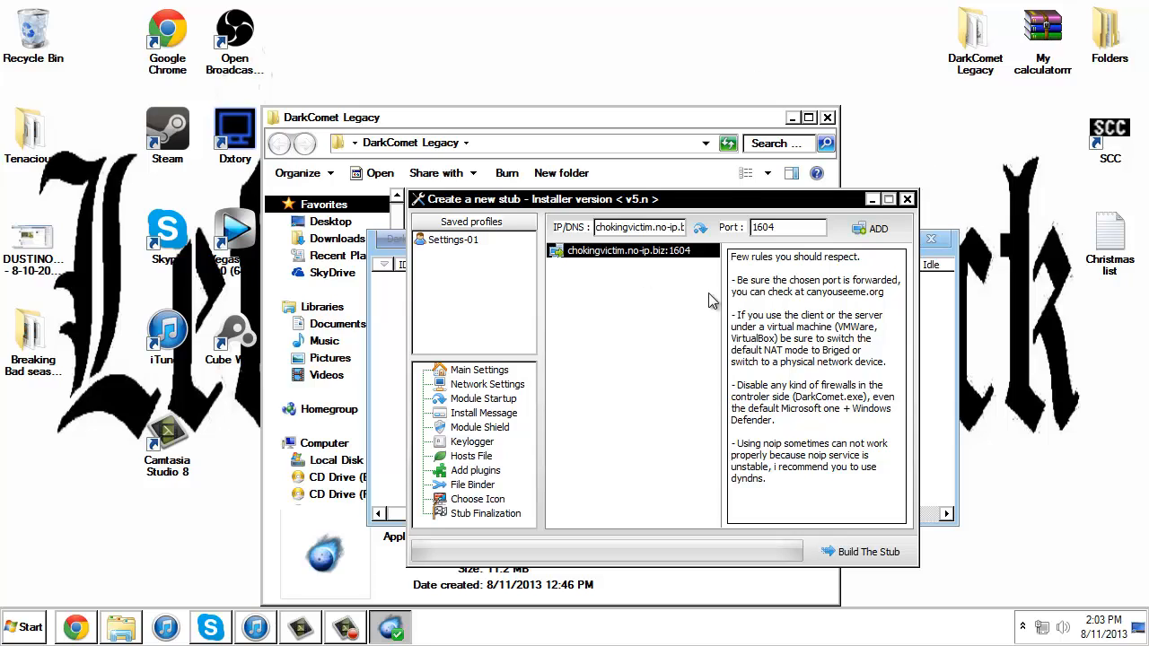
- Review the Module Shield, Keylogger, Hosts File and File Binder pages
click(479, 427)
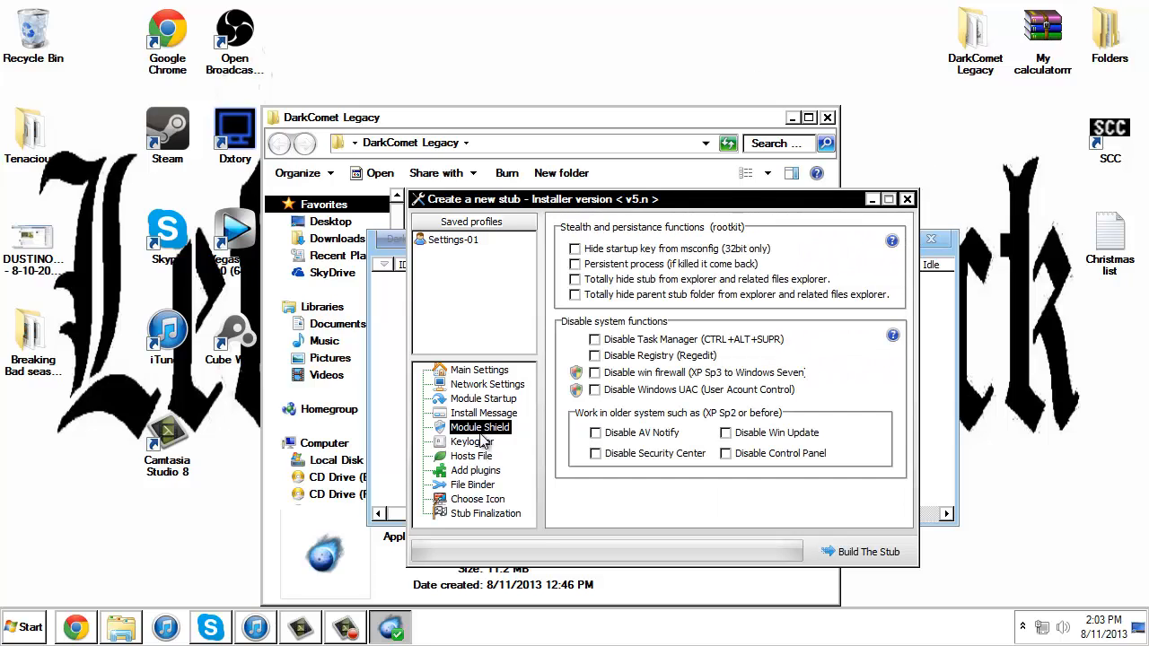
click(472, 442)
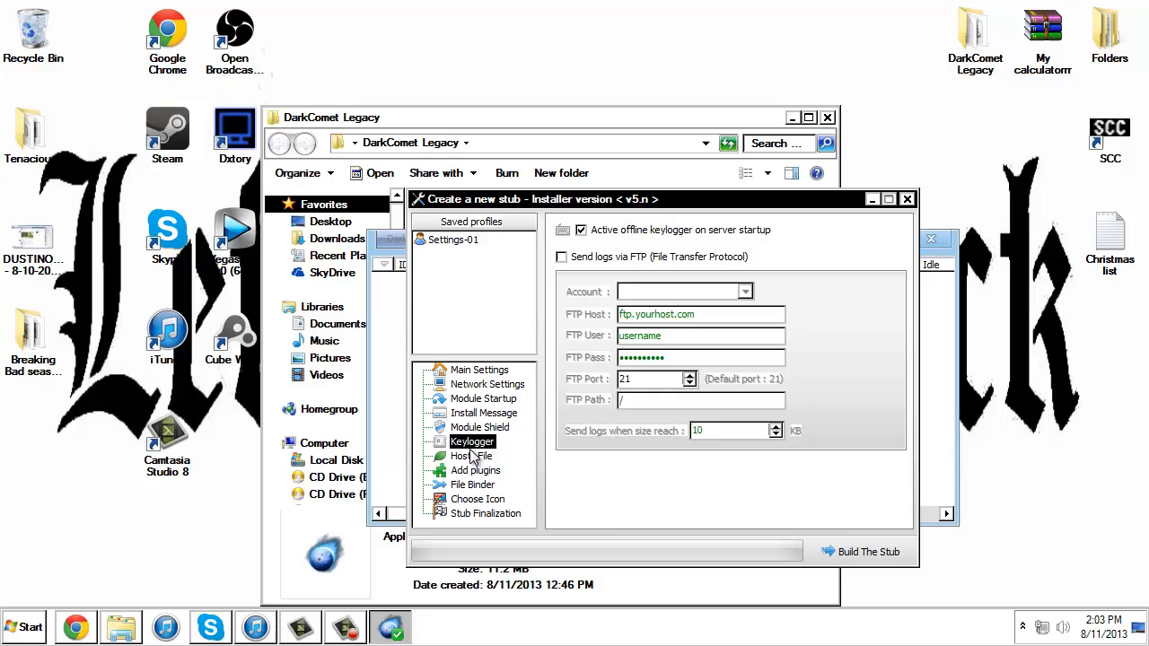
click(470, 456)
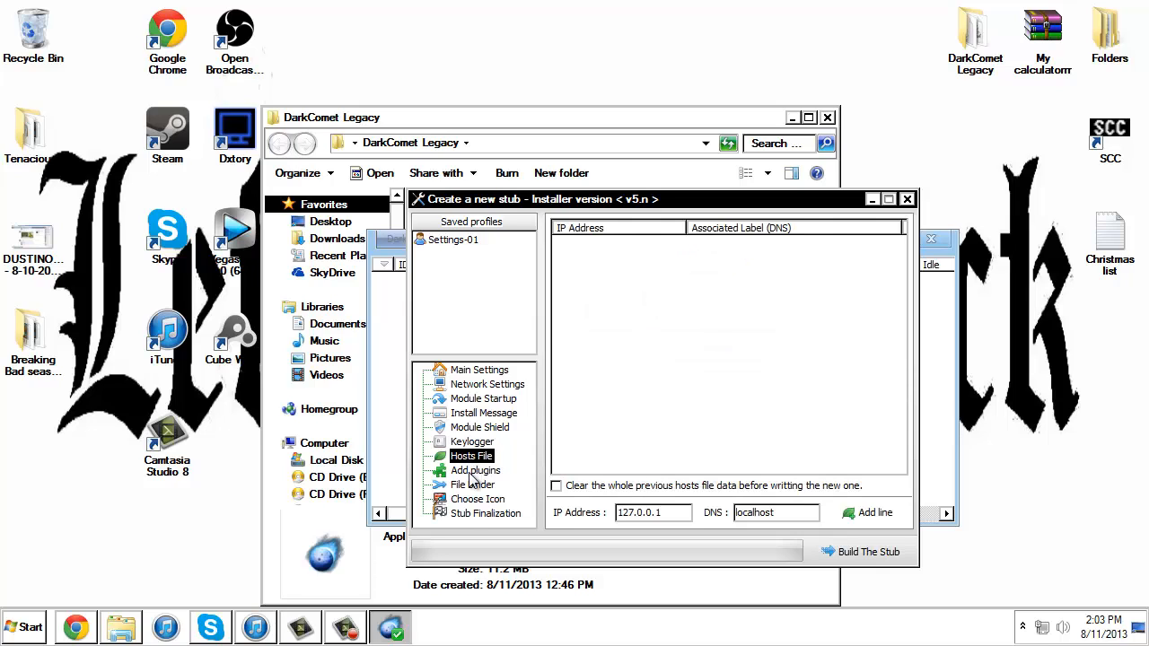
click(472, 484)
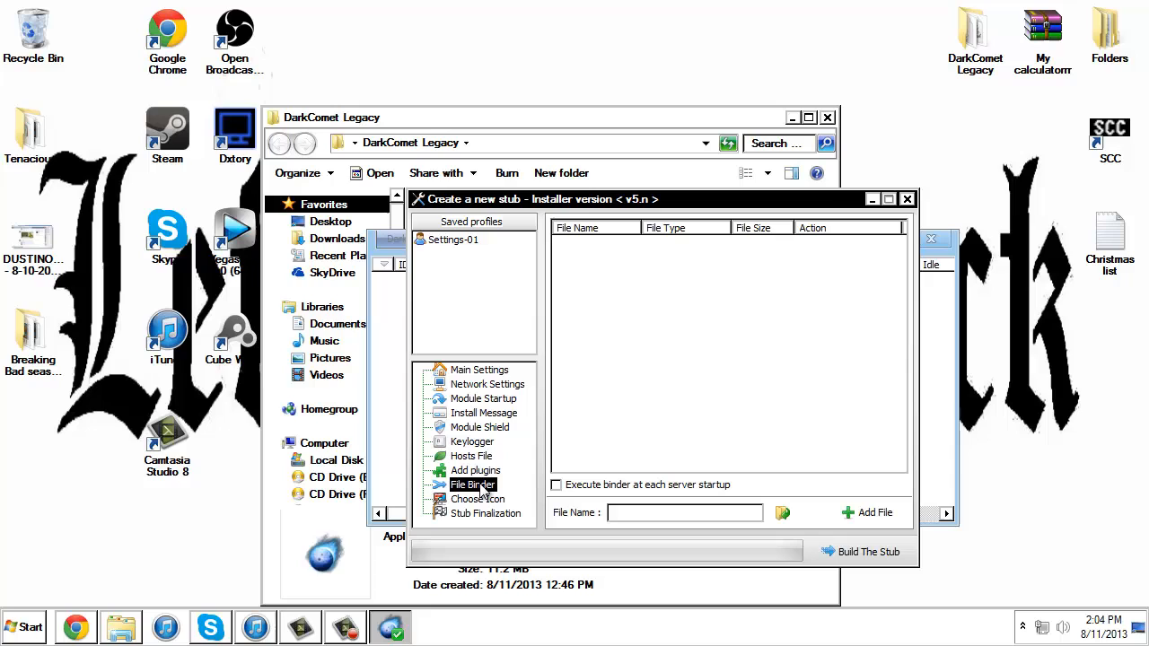
- Browse the Pictures library into the Photoshop folder
click(26, 627)
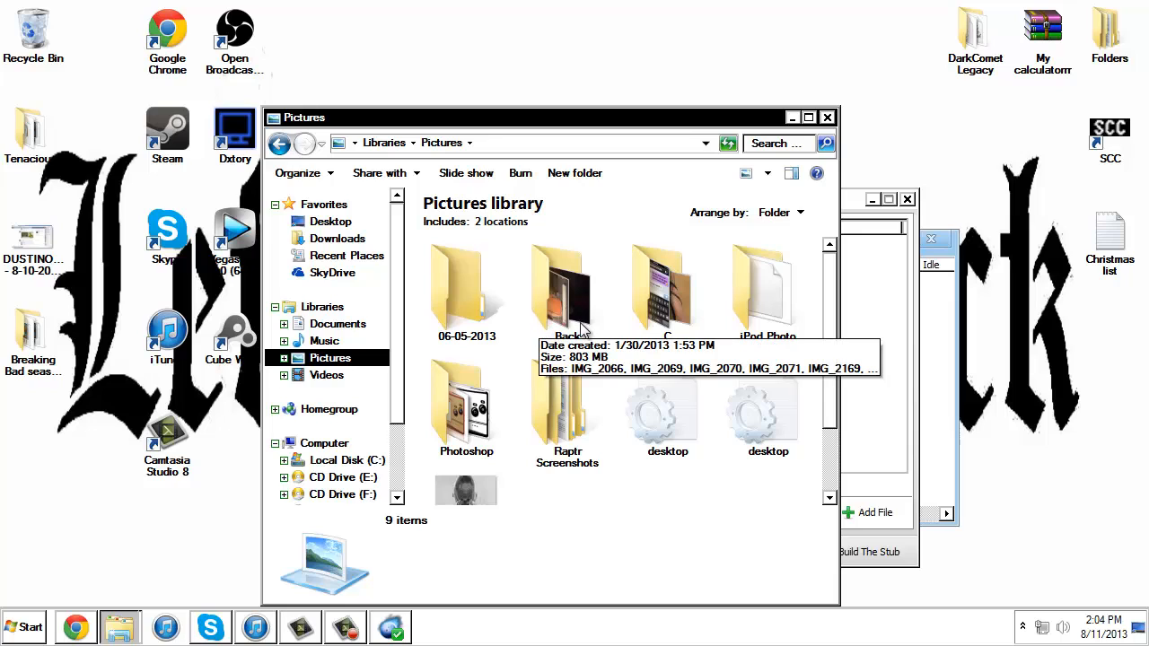
double_click(467, 404)
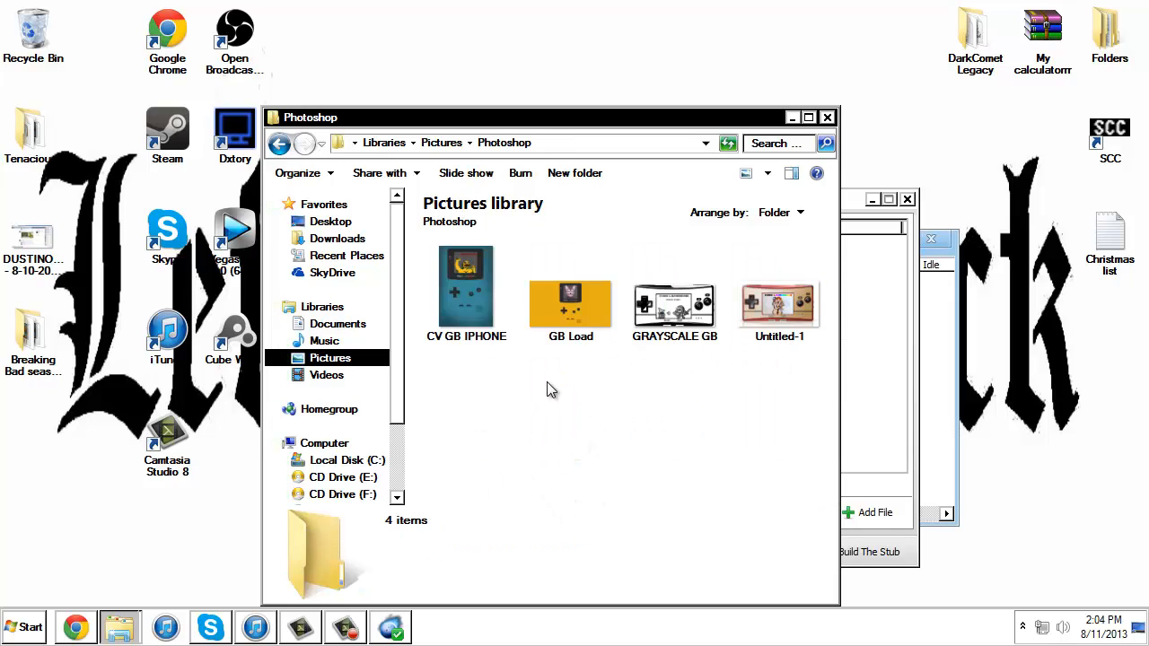
mouse_move(571, 305)
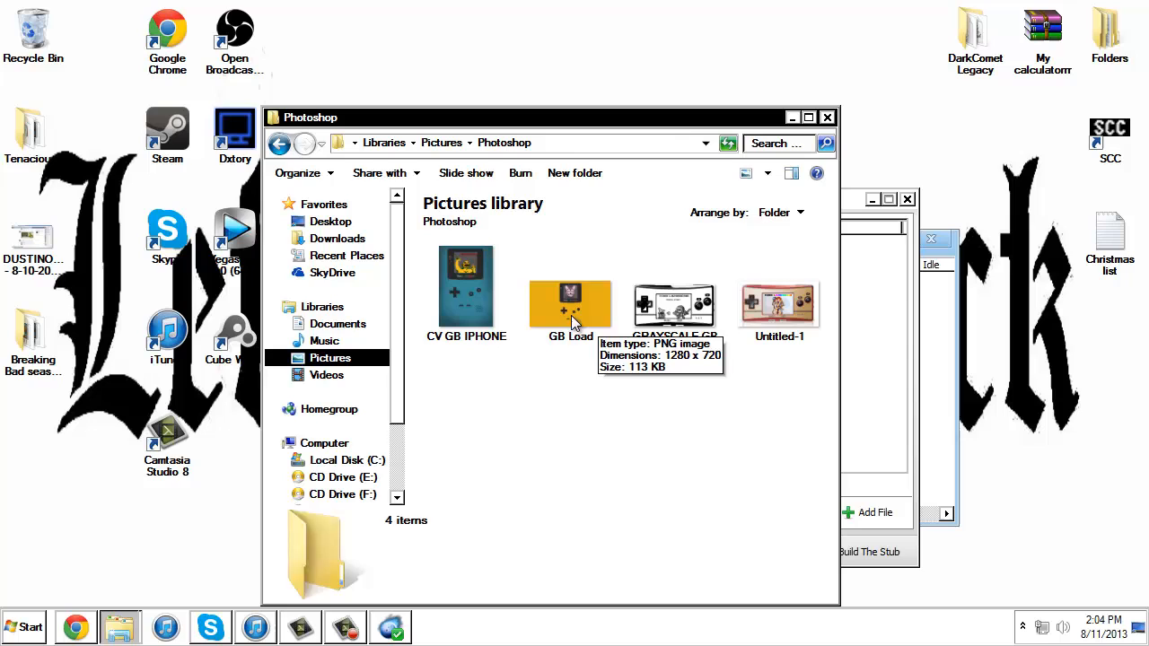
- Drag the GB Load picture from the Photoshop folder onto the desktop
click(570, 302)
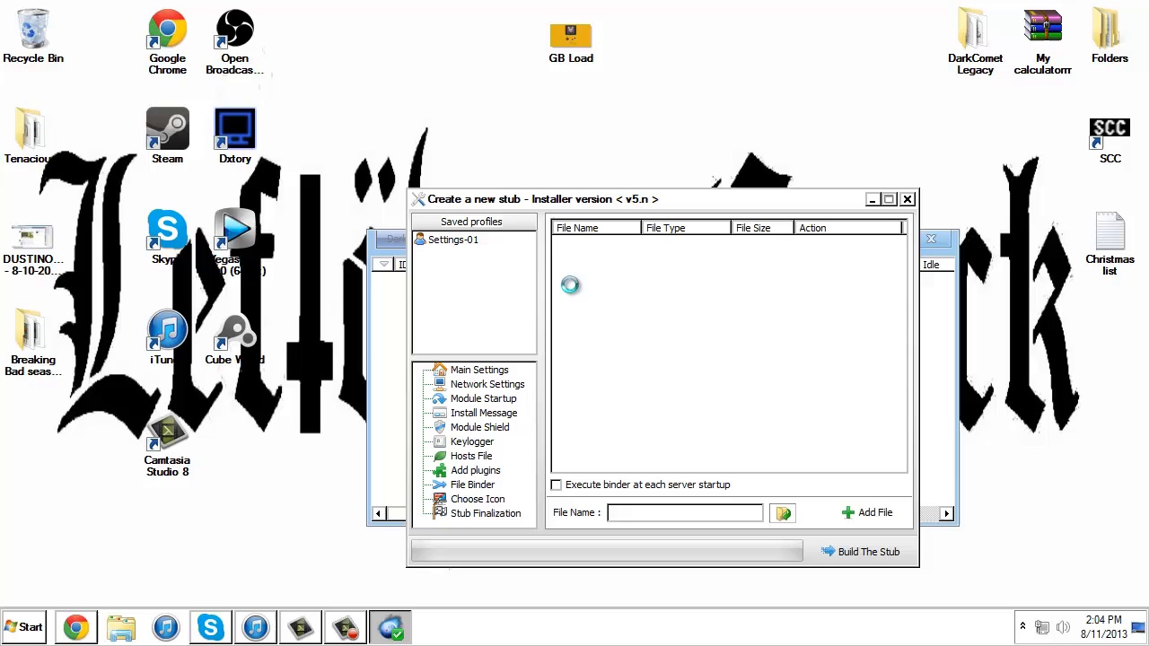
- Add GB Load.png from the desktop as a drop-and-execute bound file
click(867, 513)
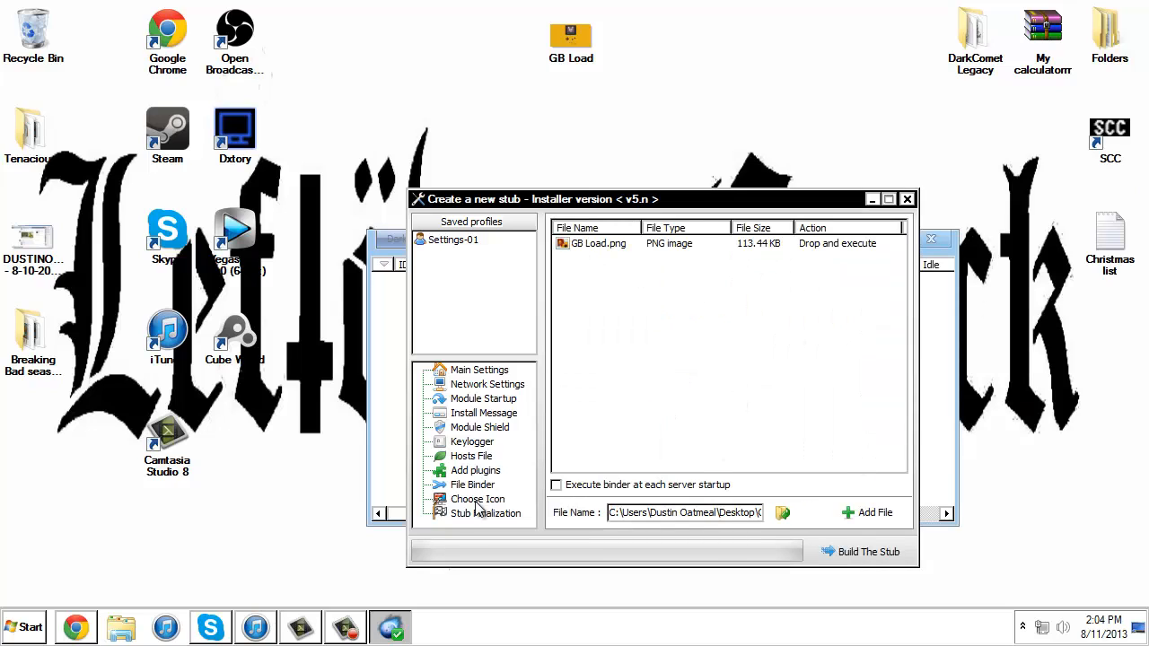
click(571, 39)
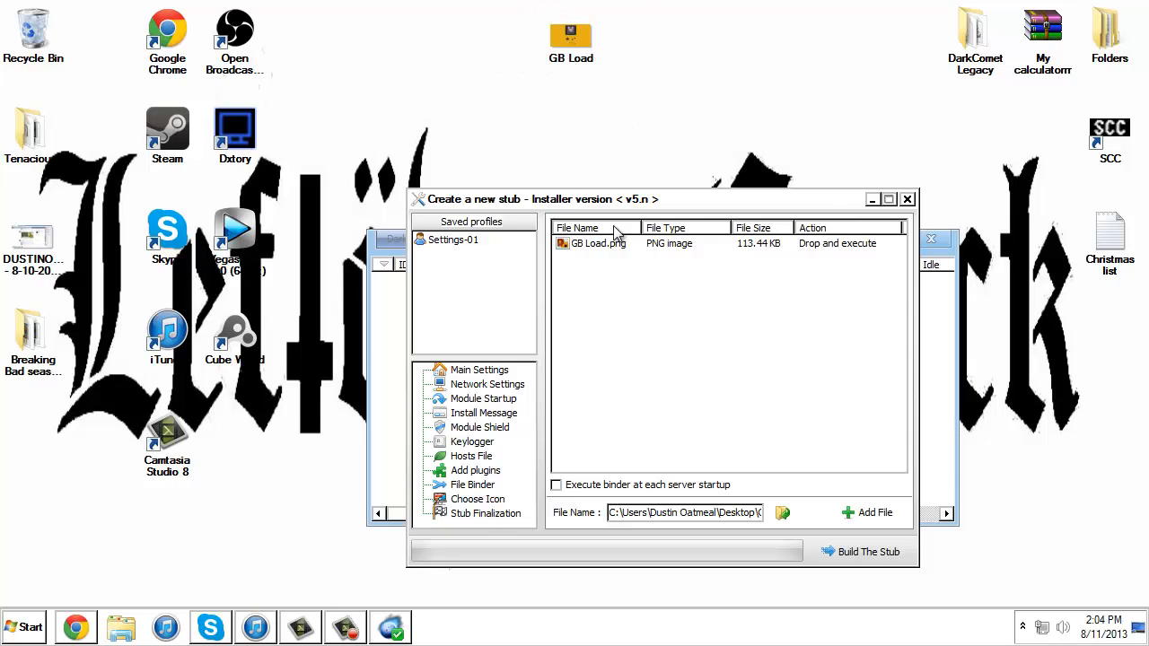
click(478, 499)
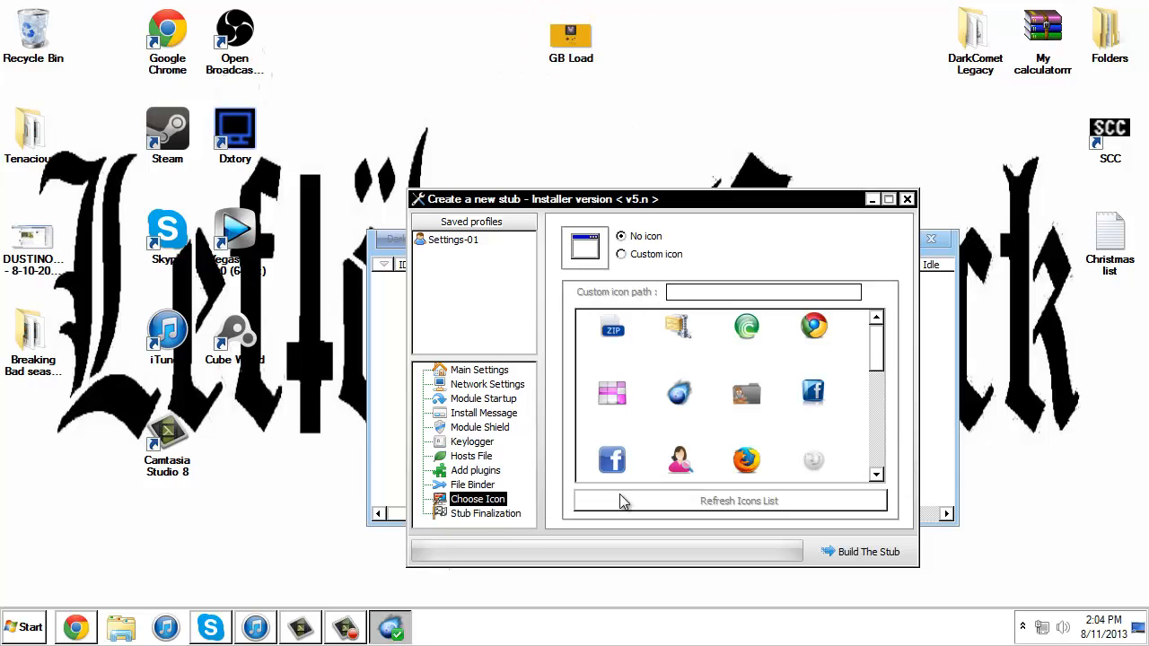
mouse_move(664, 421)
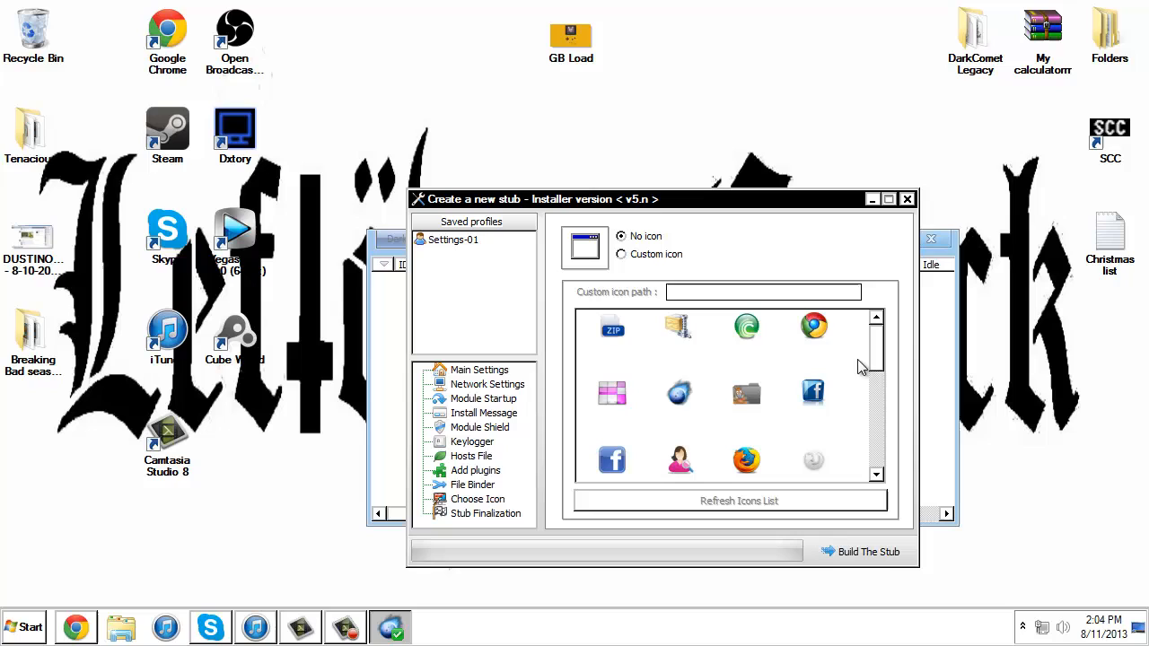
- Select Custom icon and choose the Facebook logo for the stub
click(621, 254)
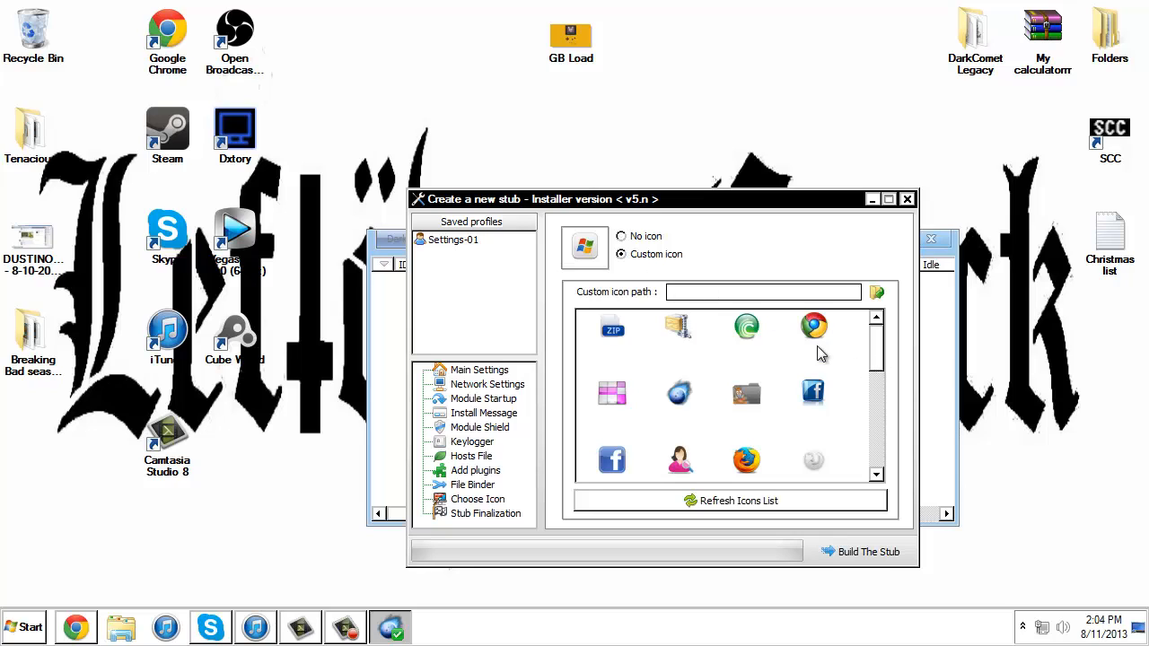
scroll(down, 3)
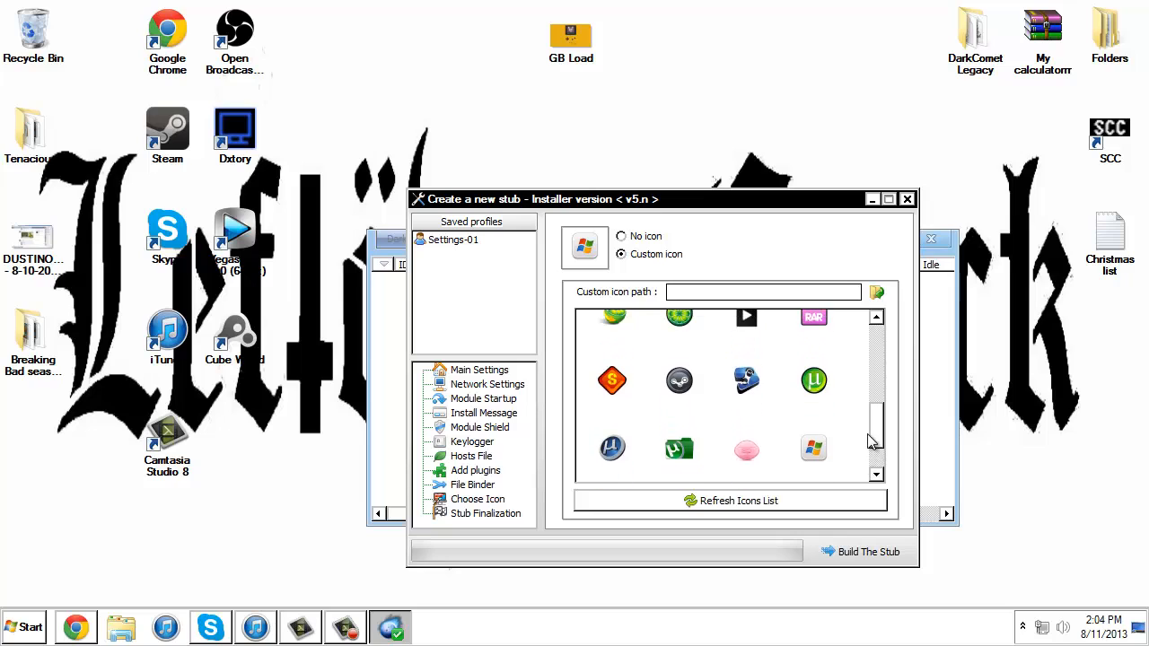
scroll(down, 3)
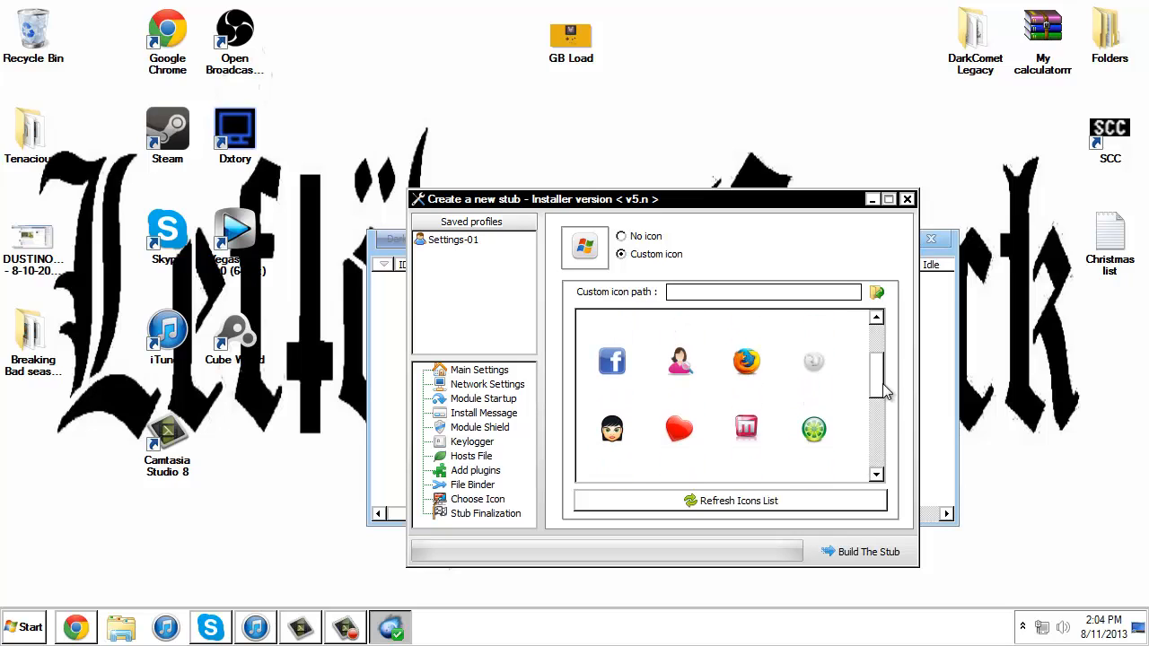
click(610, 359)
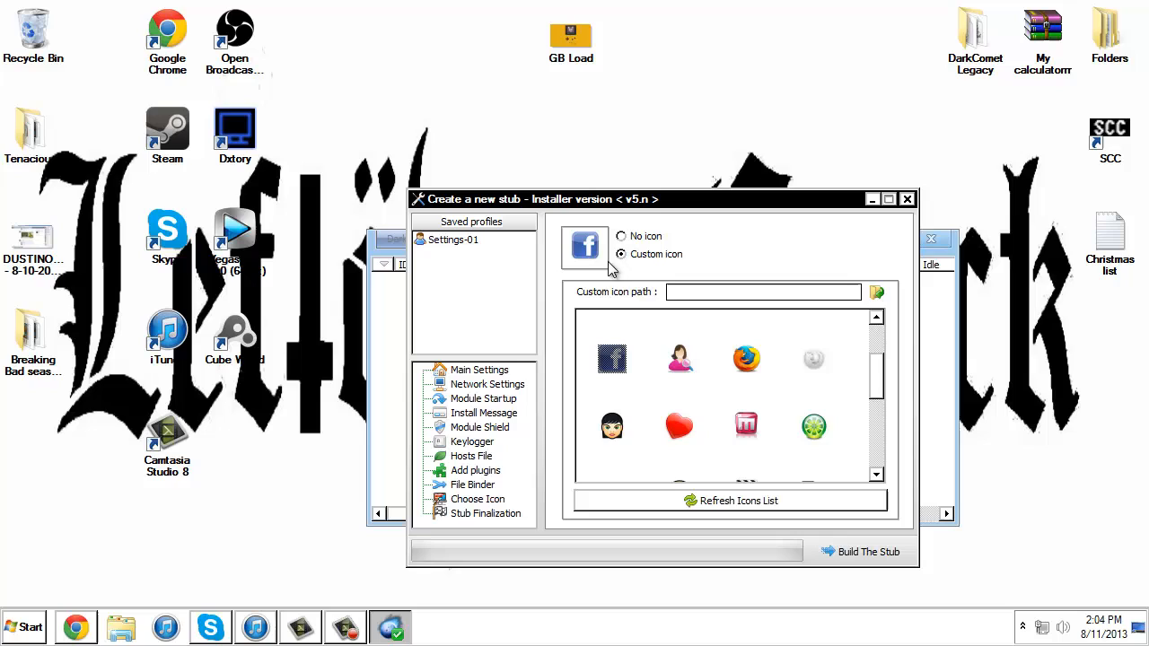
mouse_move(732, 476)
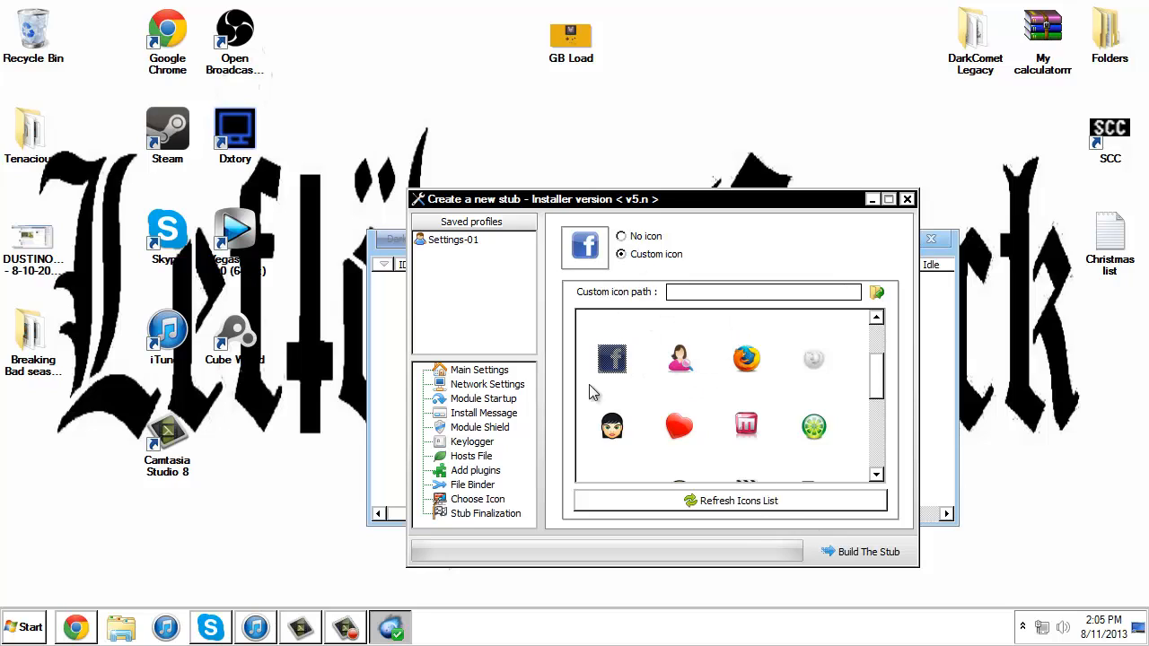
click(485, 513)
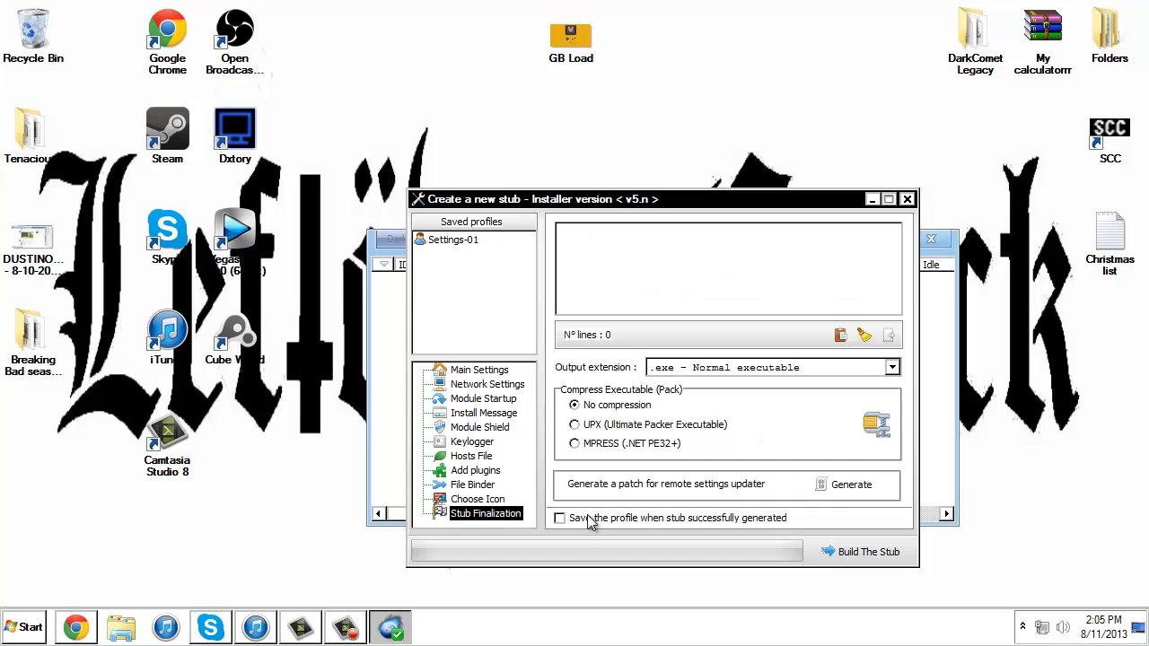
mouse_move(380, 298)
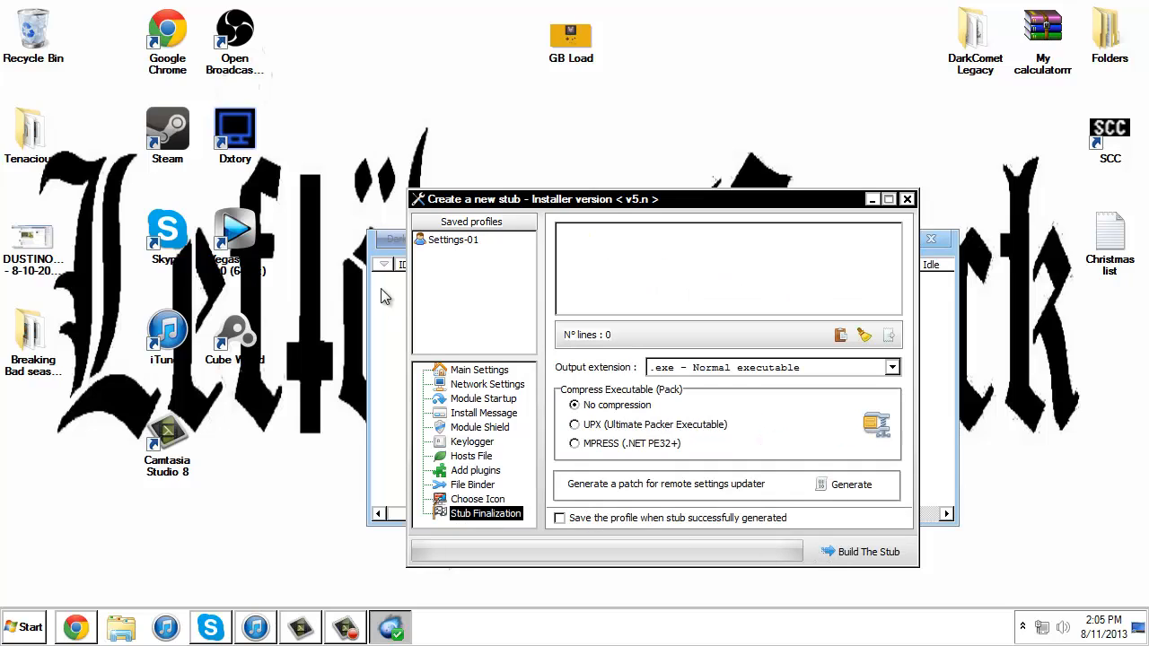
- Build the stub and save it to the desktop as 'Facebook 2013 bitches'
click(858, 551)
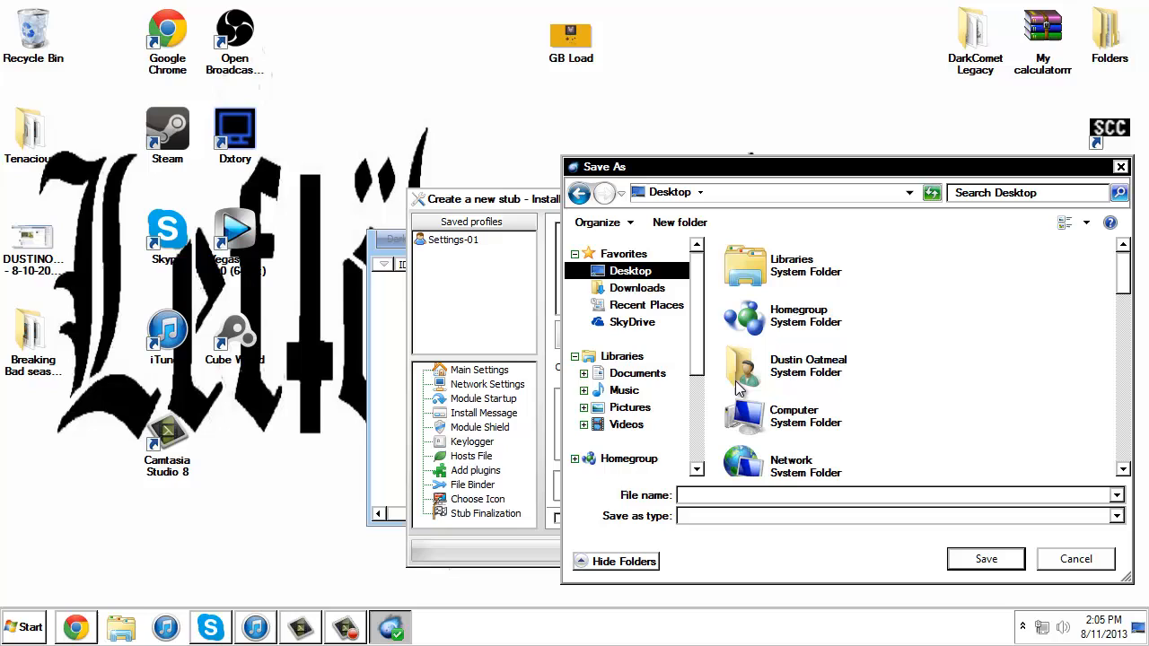
mouse_move(771, 453)
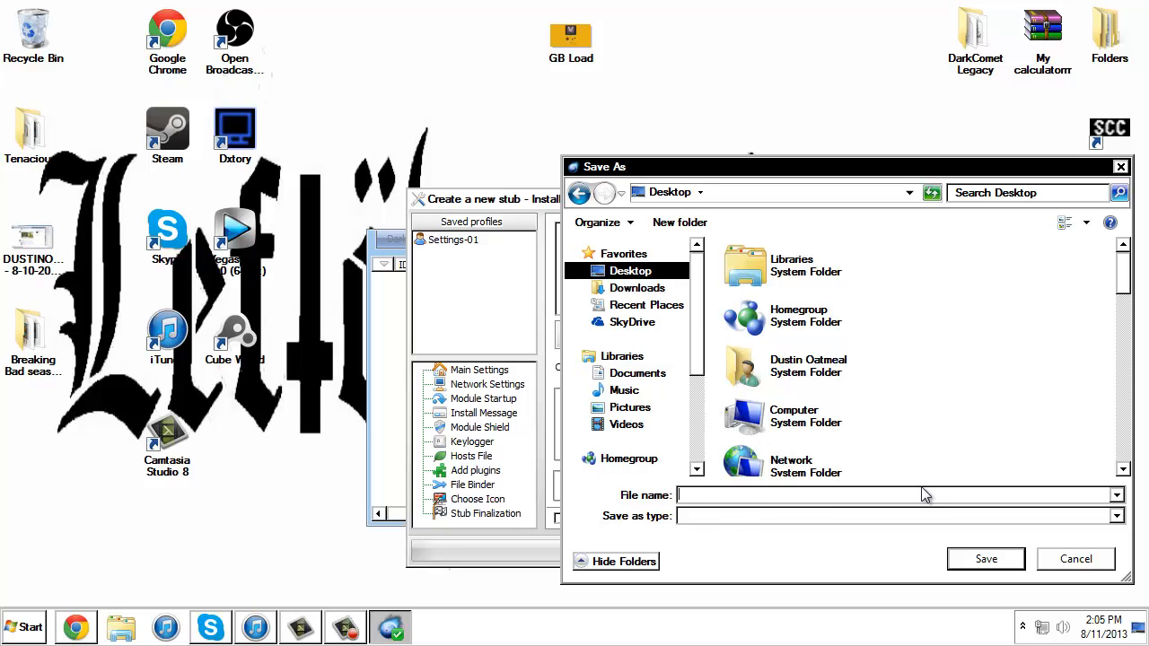
text(Facebook)
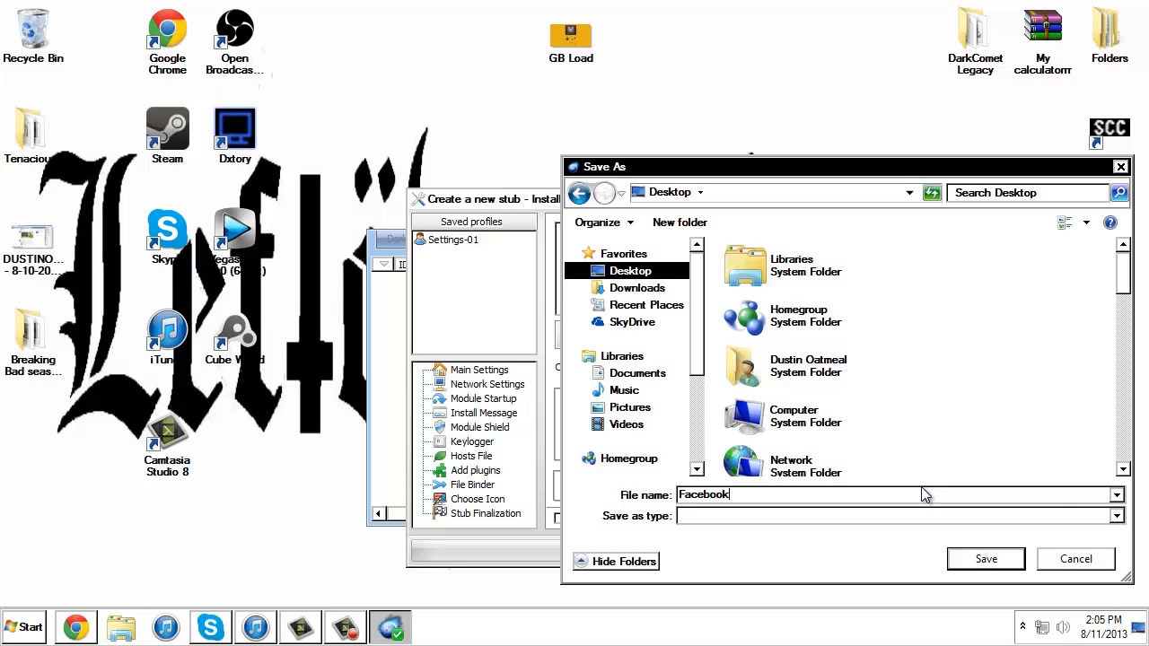
text(2)
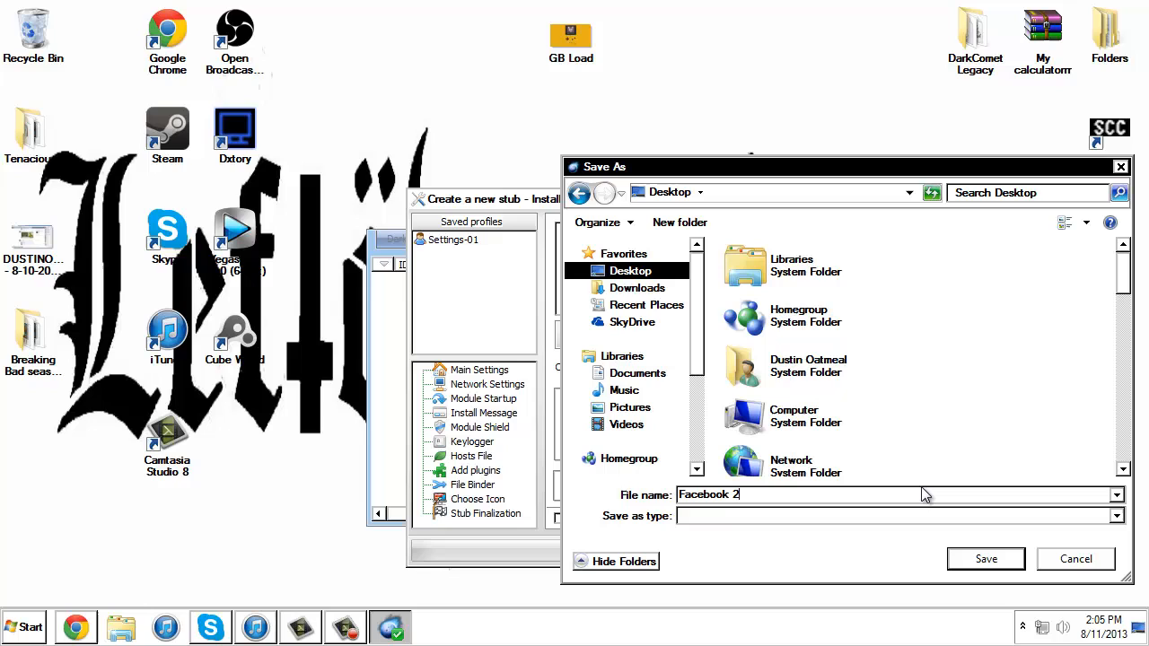
text(013)
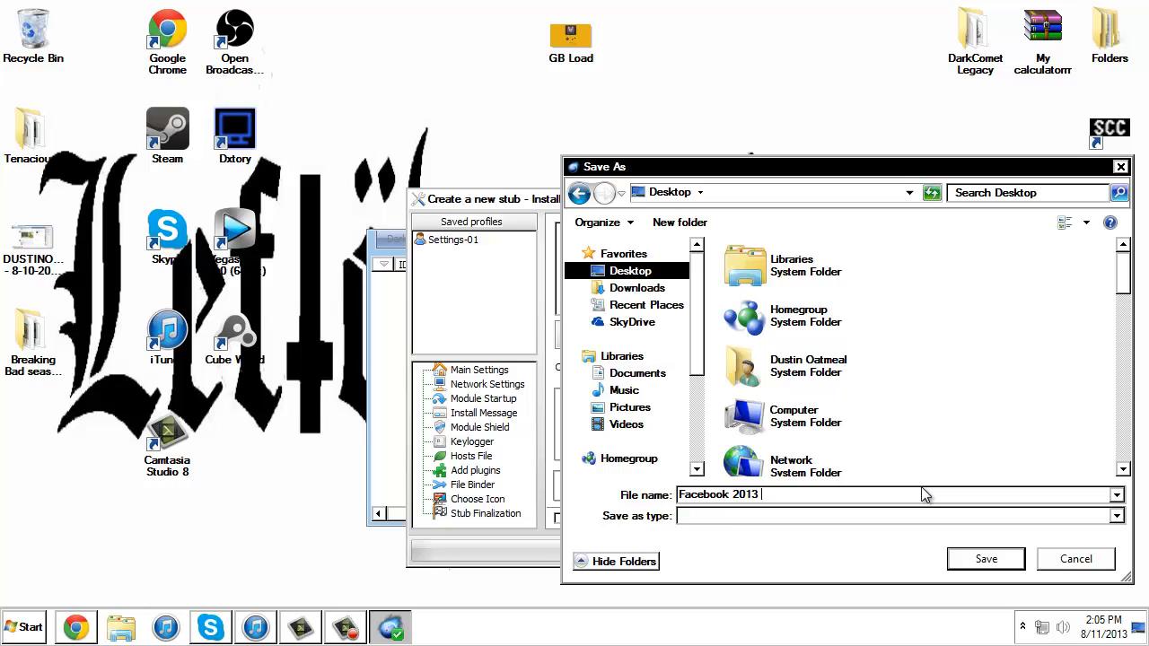
text(bitche)
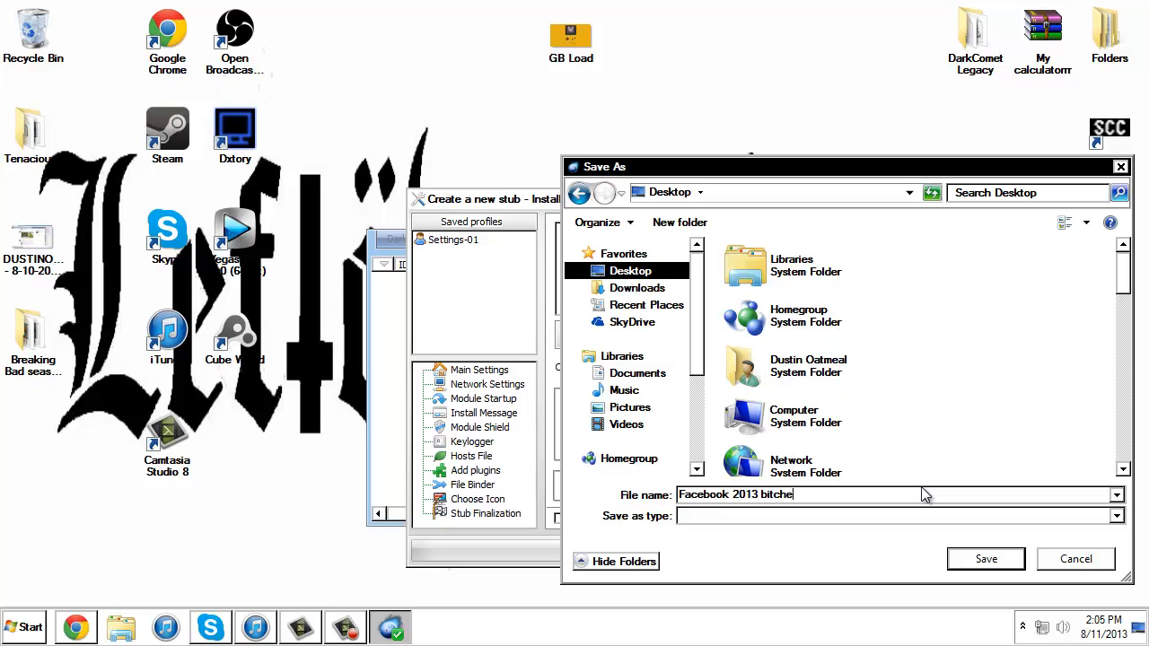
click(985, 558)
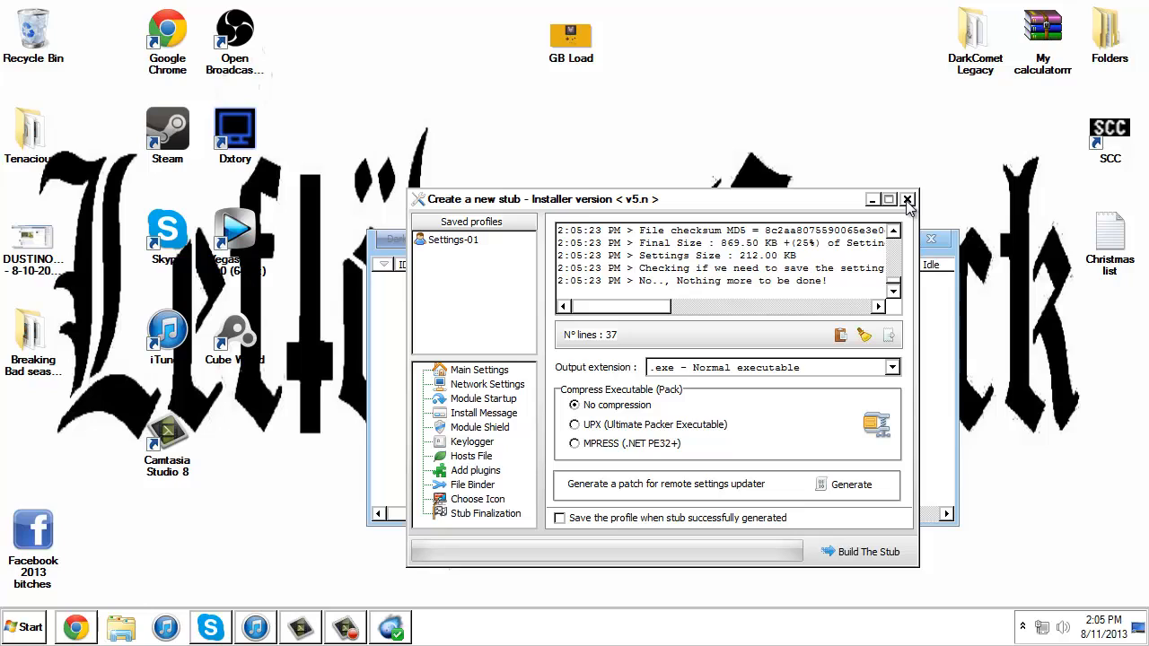
mouse_move(736, 251)
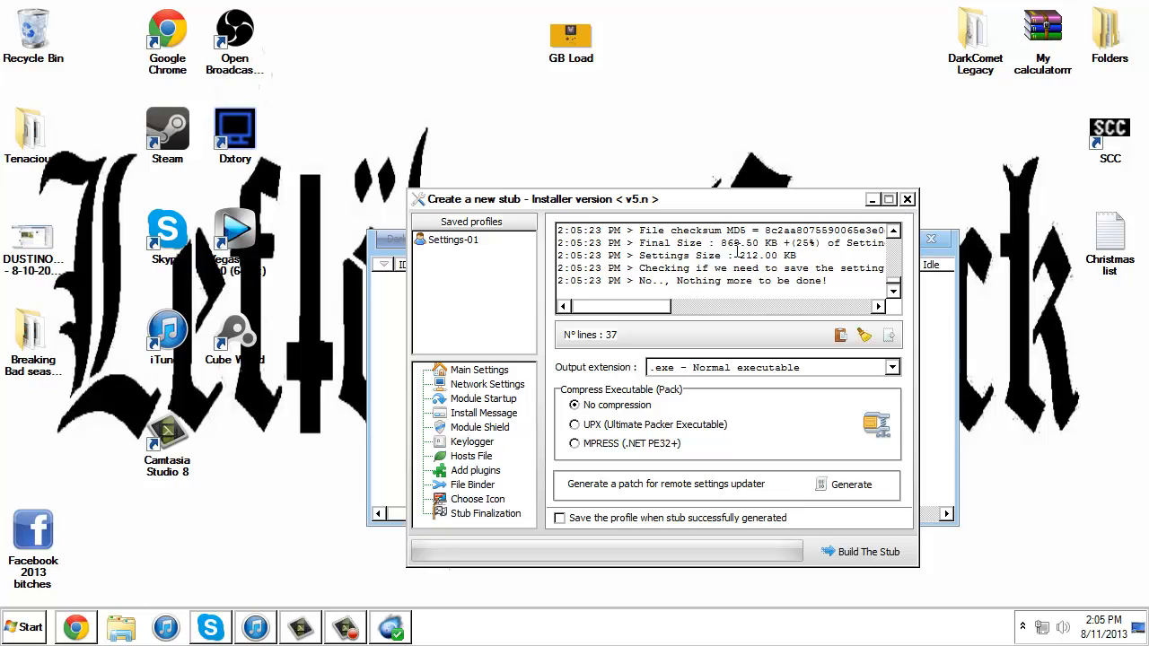
mouse_move(628, 116)
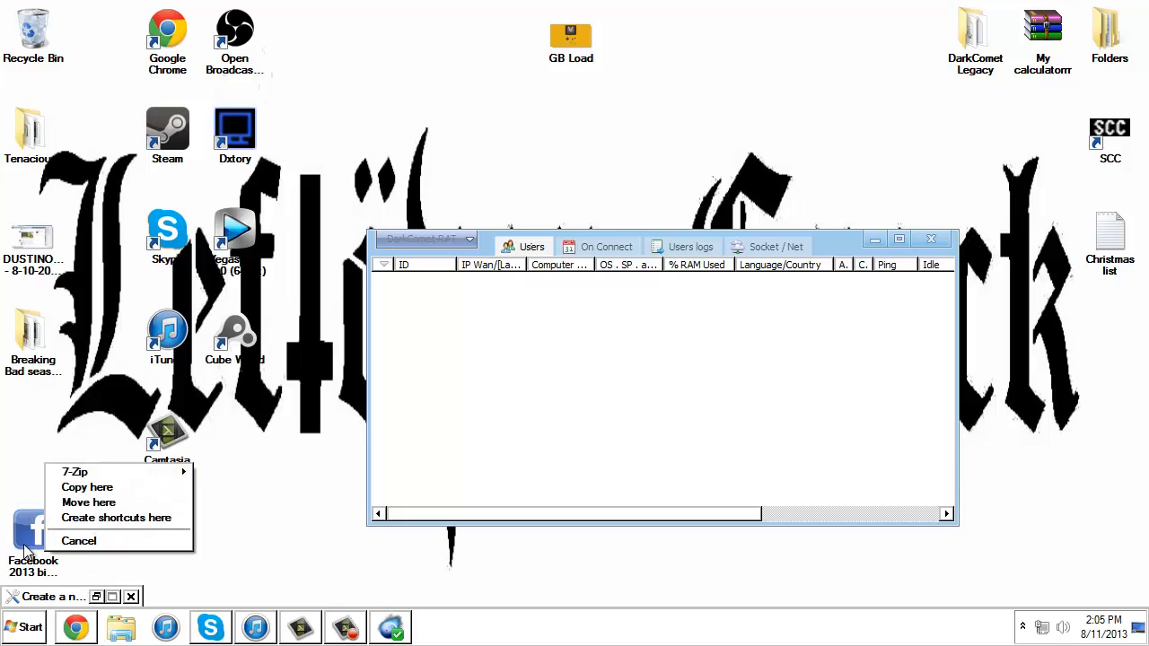
- Wait for the victim machine to connect under Unclassified users and dismiss the New User alert
click(79, 541)
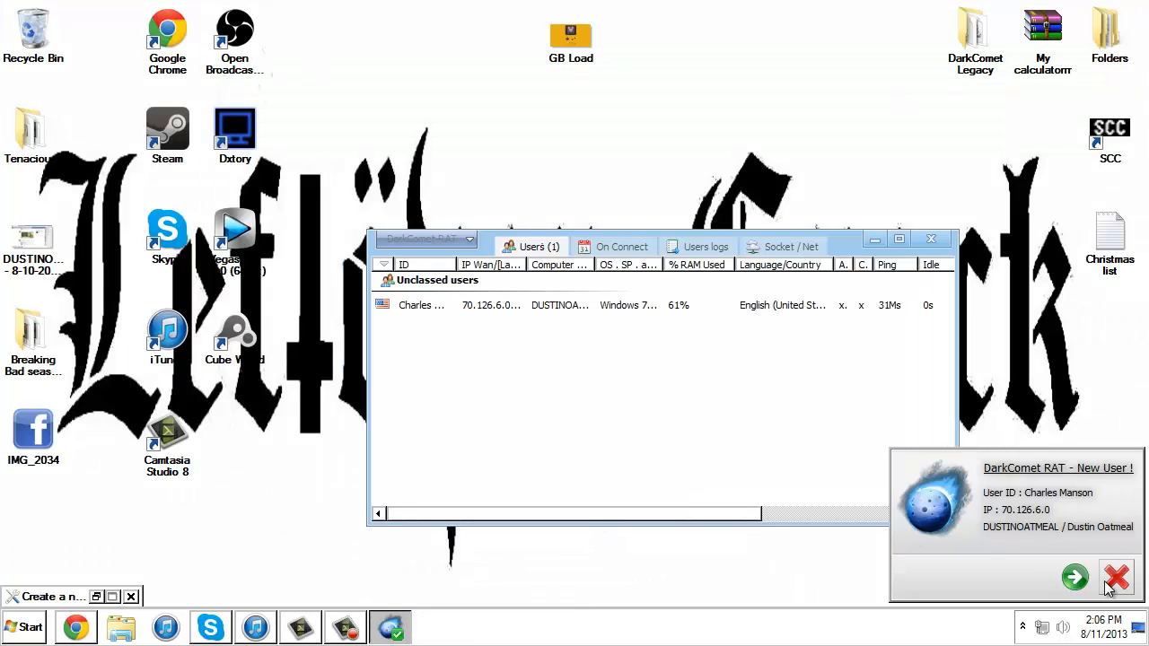
click(1116, 578)
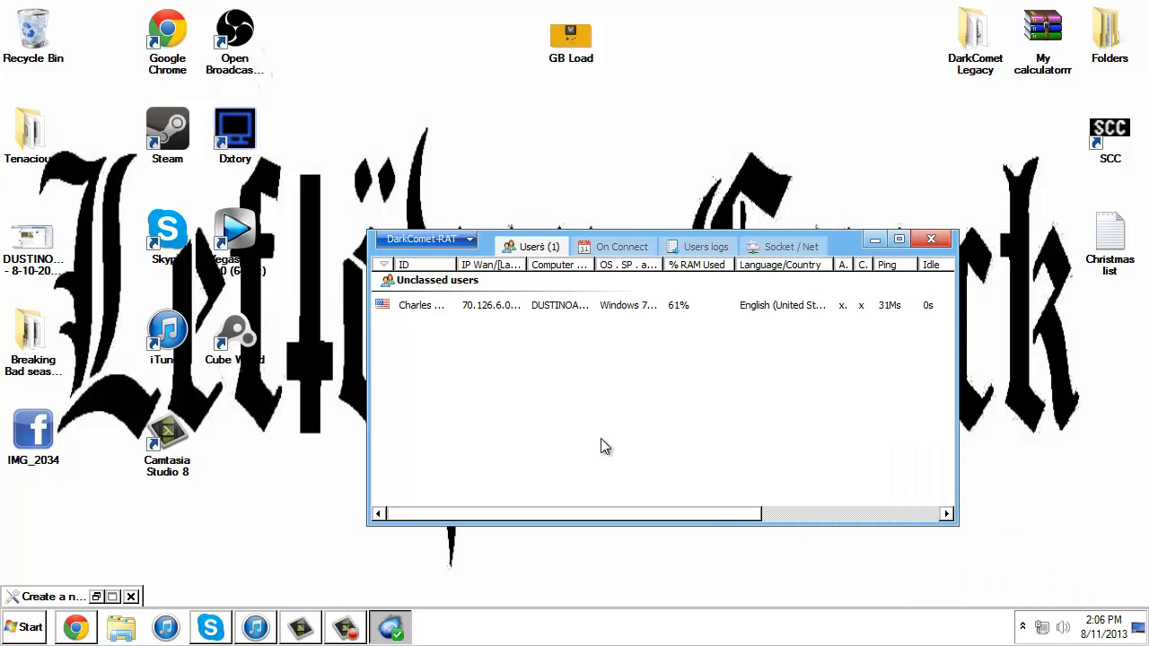
mouse_move(566, 316)
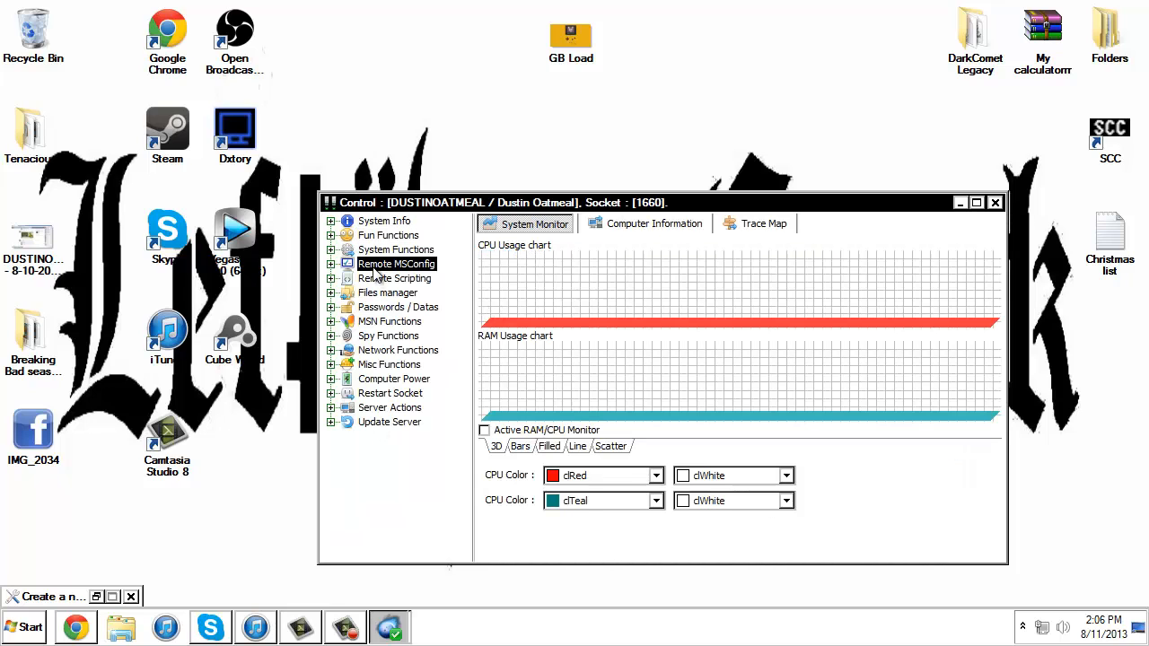
- Browse the spy and password categories, then expand Spy Functions to list webcam, sound, desktop and keylogger tools
click(388, 335)
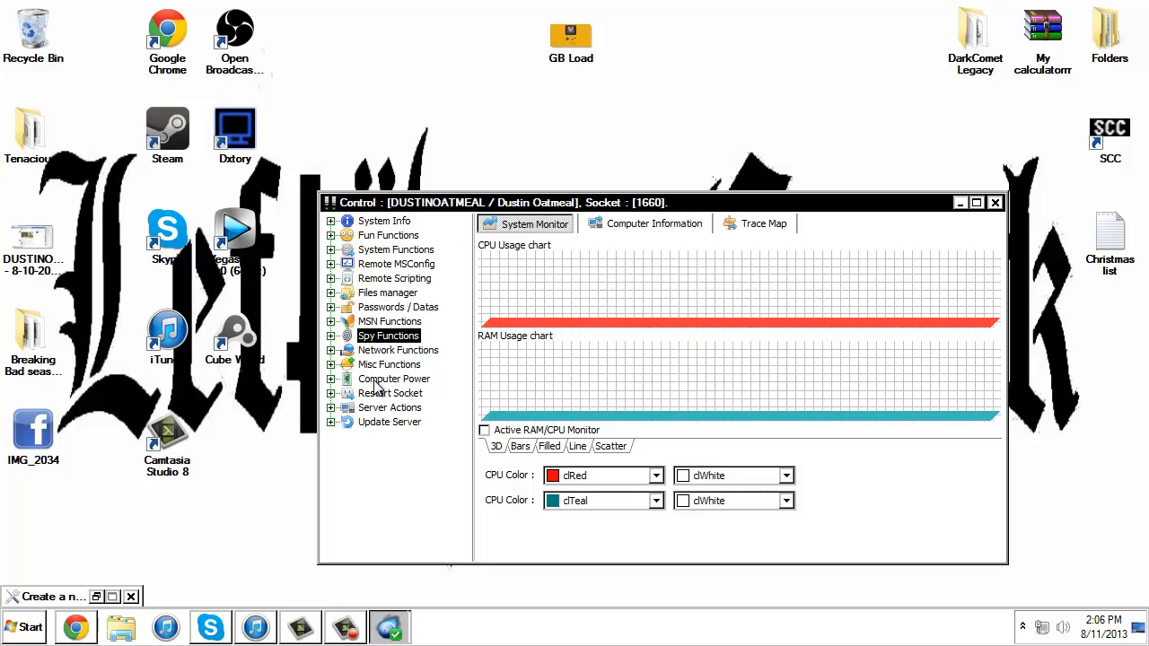
click(398, 350)
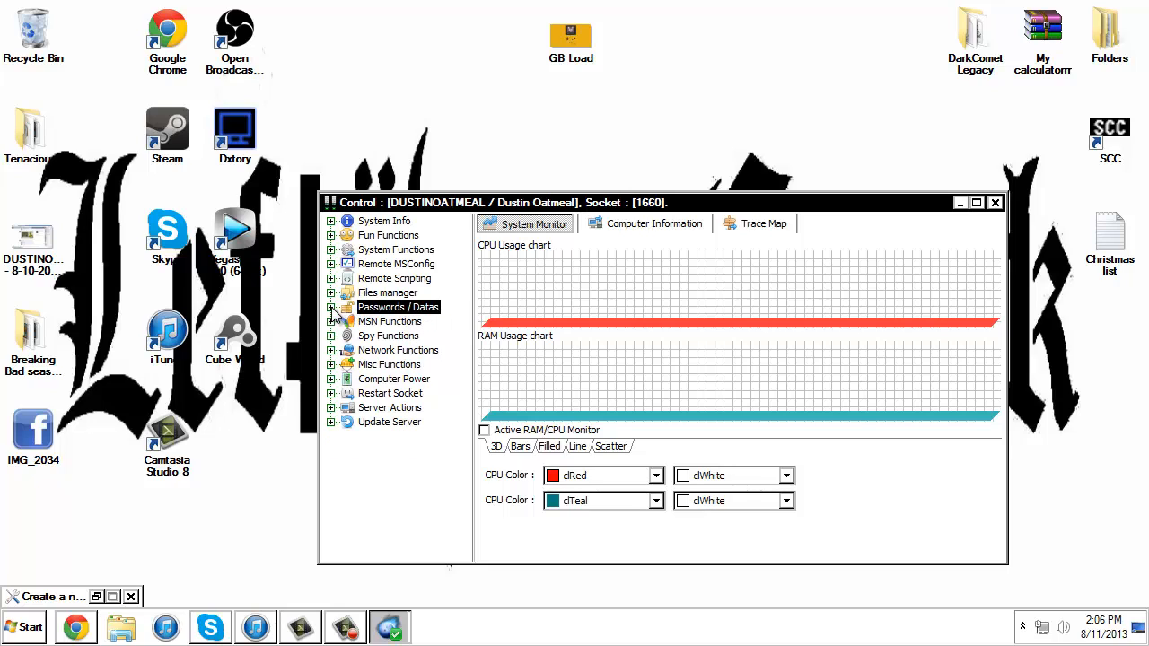
click(330, 307)
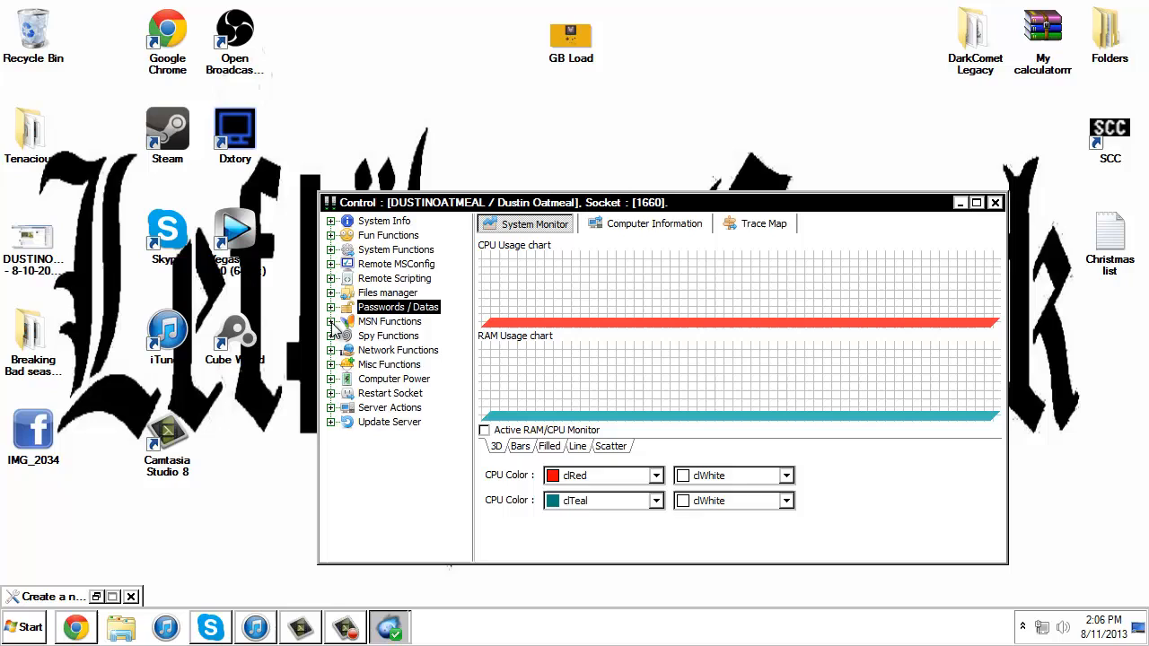
click(330, 336)
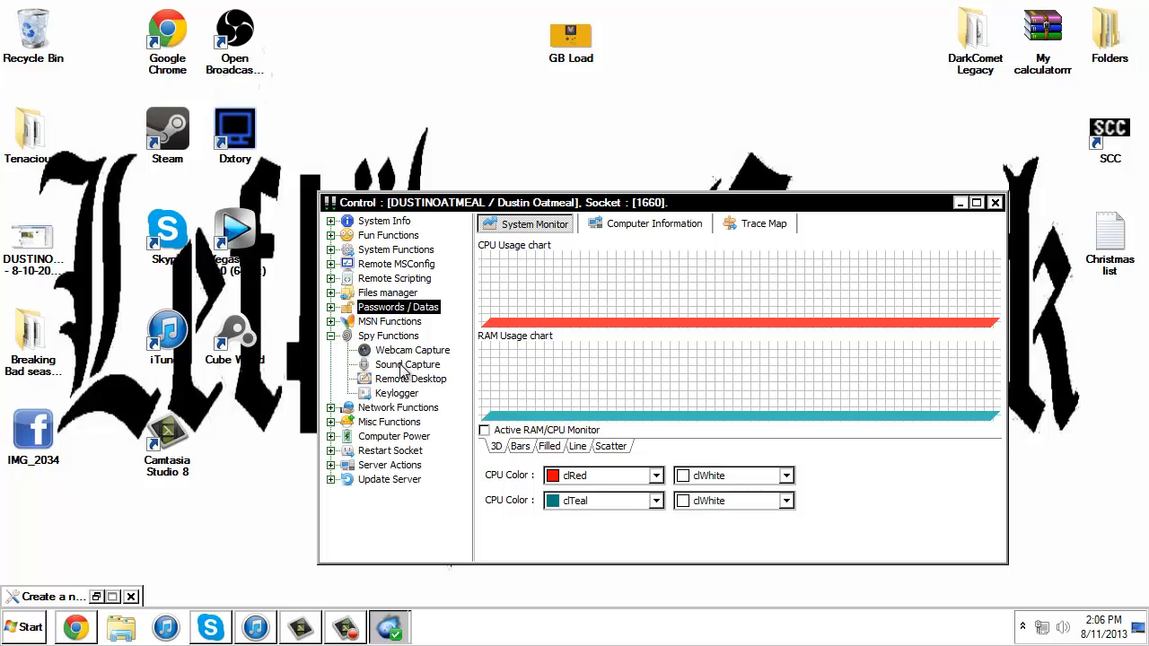
click(407, 364)
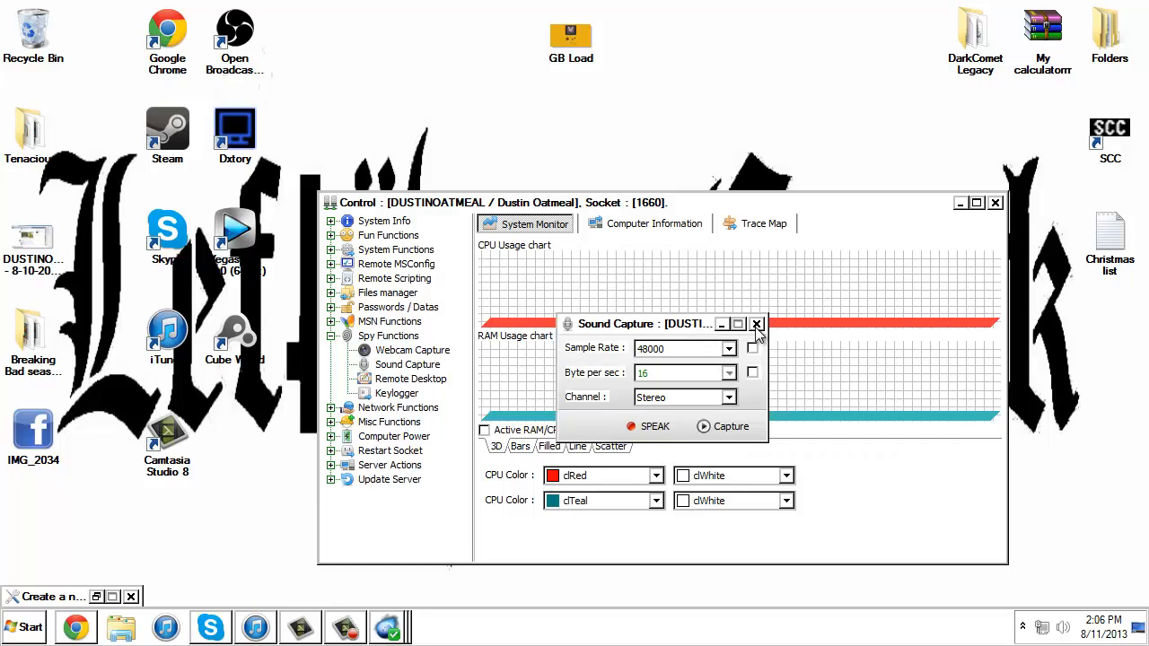
click(756, 323)
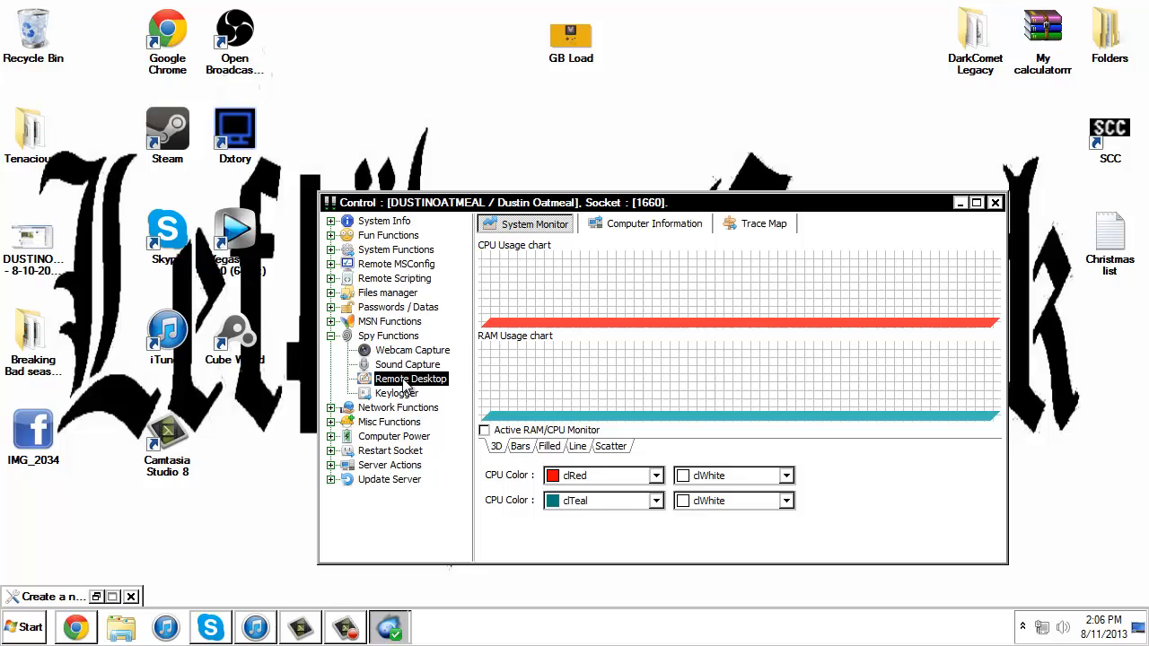
double_click(409, 377)
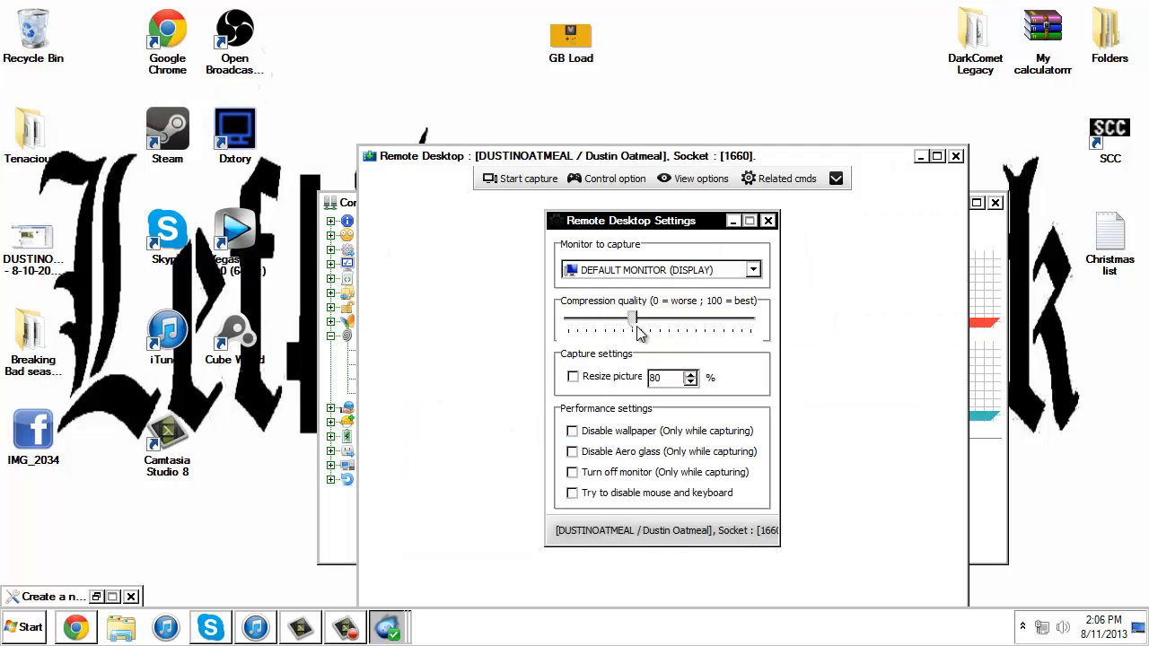
drag(632, 320, 589, 320)
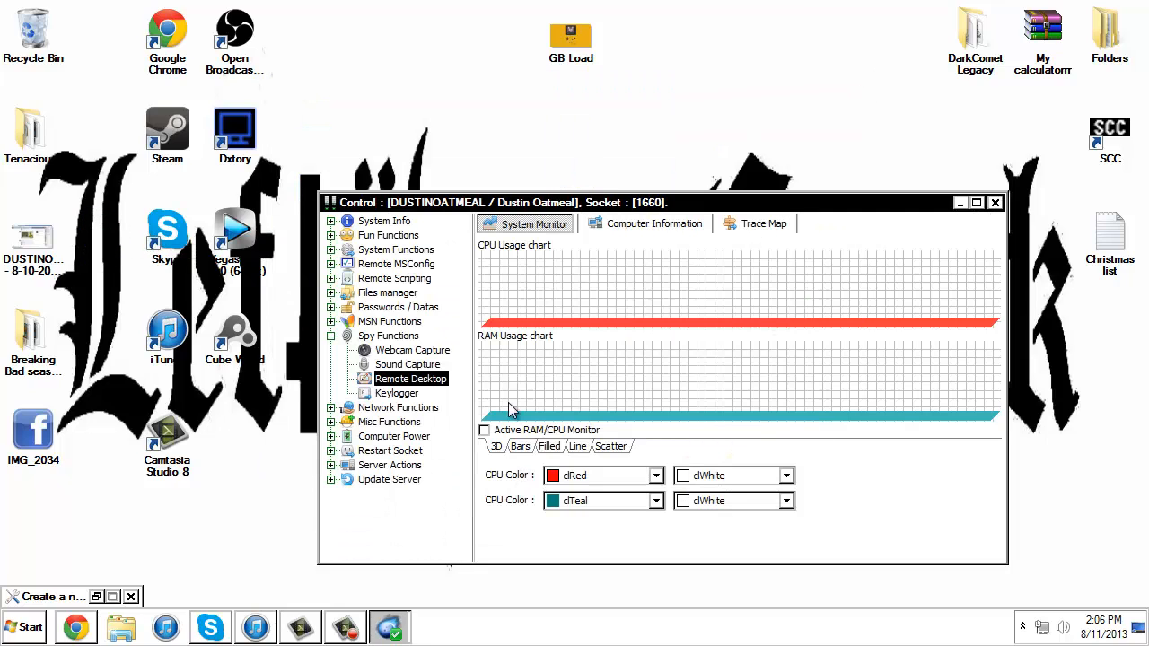
mouse_move(416, 359)
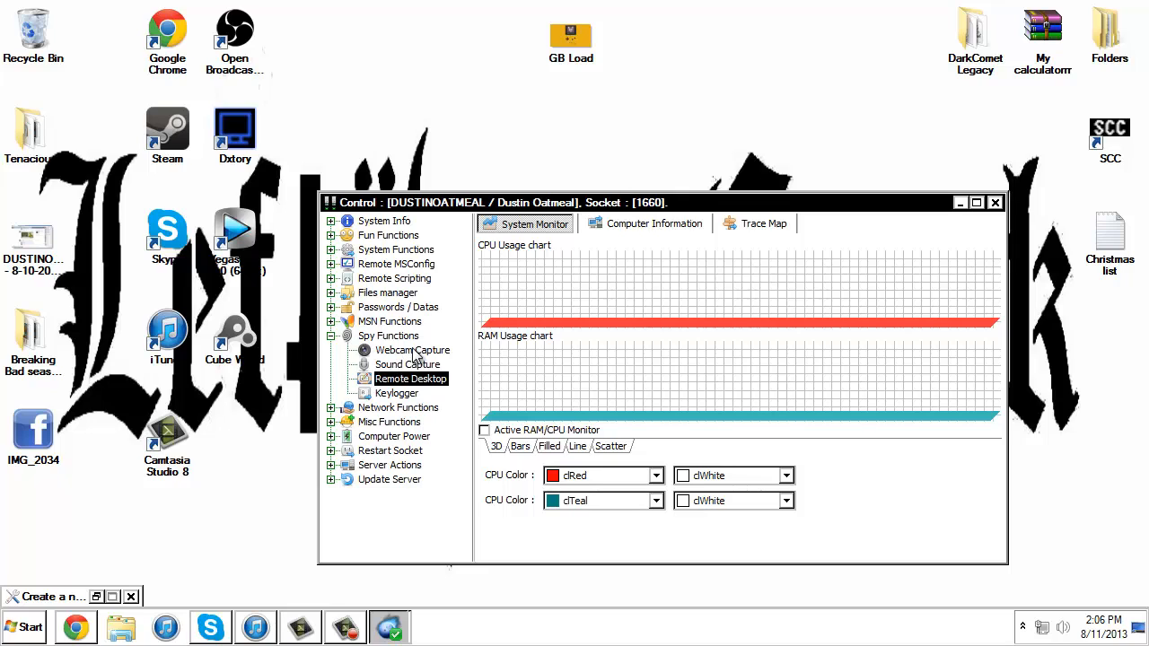
- Select Sound Capture and Remote Desktop, collapse Spy Functions and expand Fun Functions
click(408, 364)
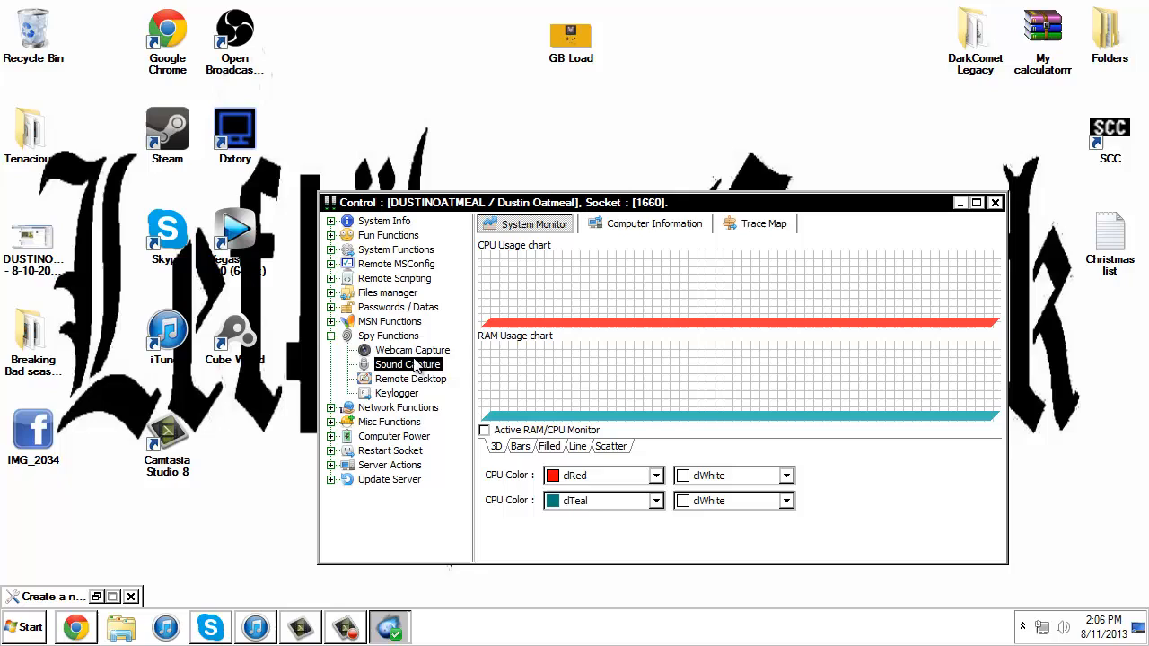
click(409, 377)
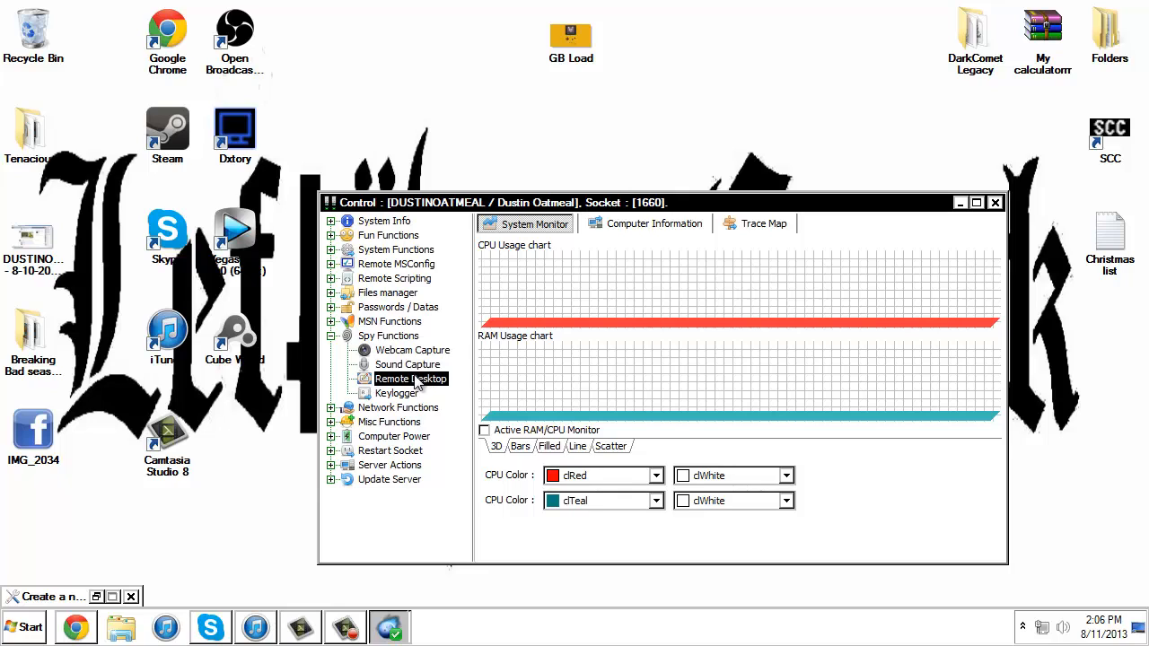
click(406, 364)
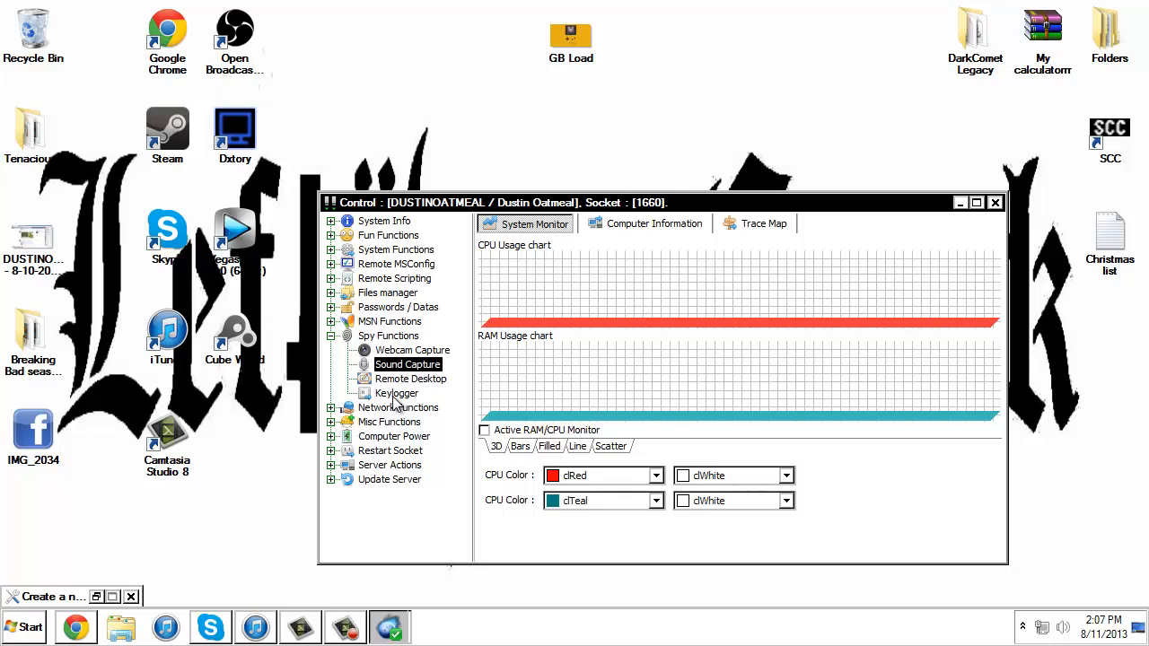
click(396, 393)
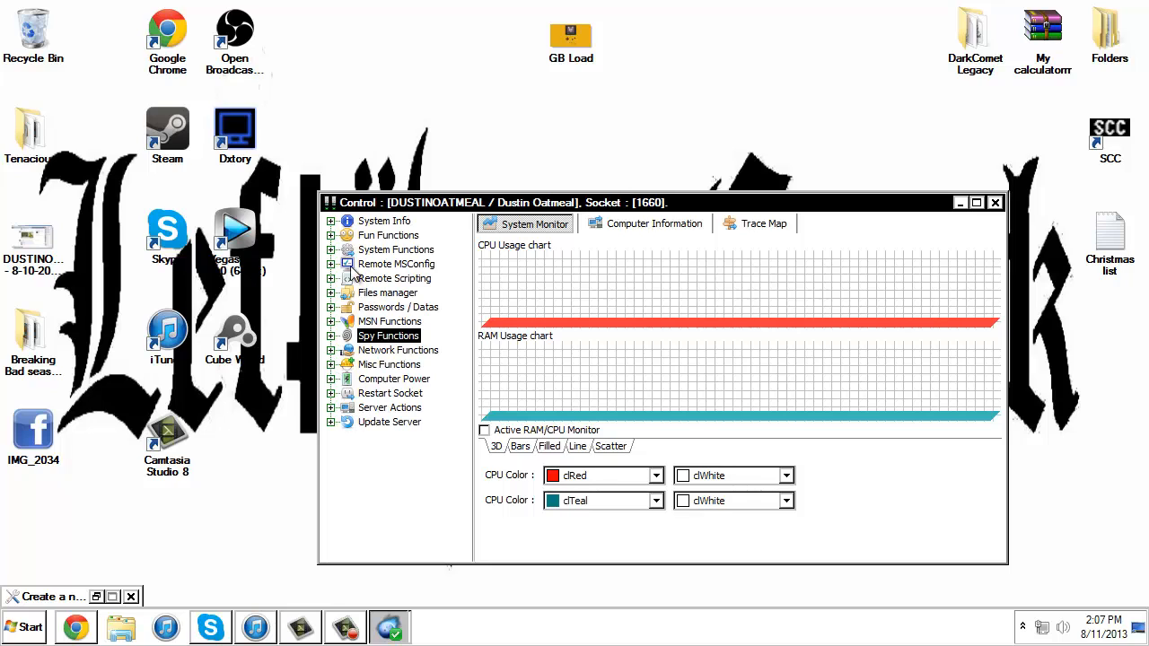
click(330, 235)
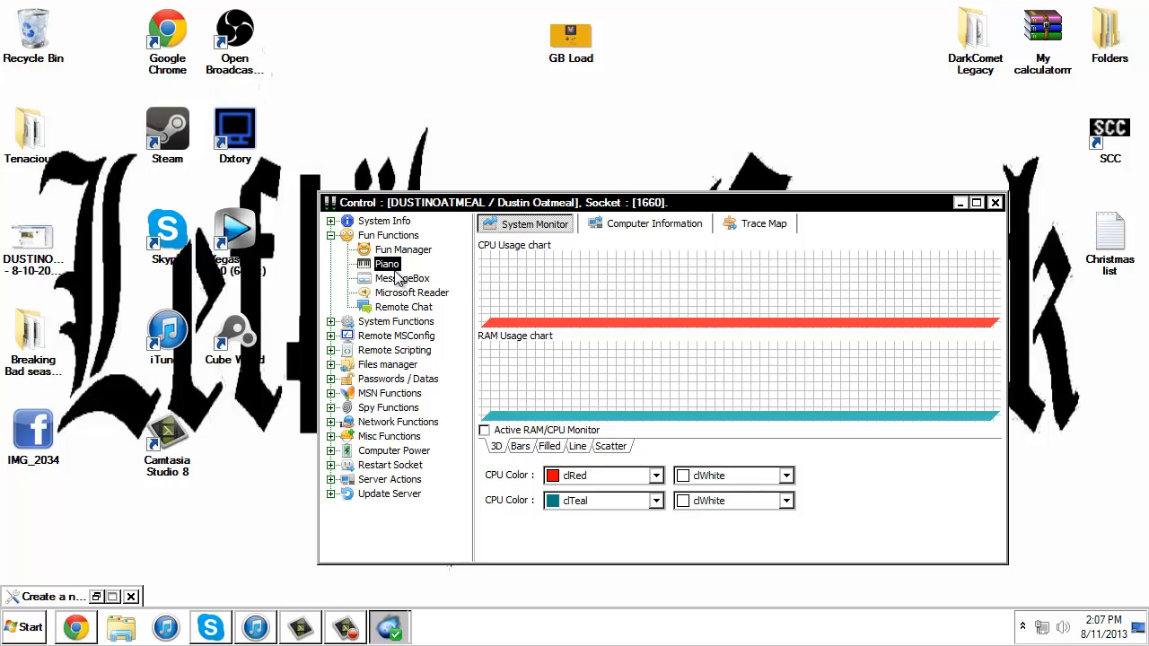
- Send a message through Remote Chat, close it, and show the machine's Computer Information page
click(402, 278)
text(Hey fuckyou)
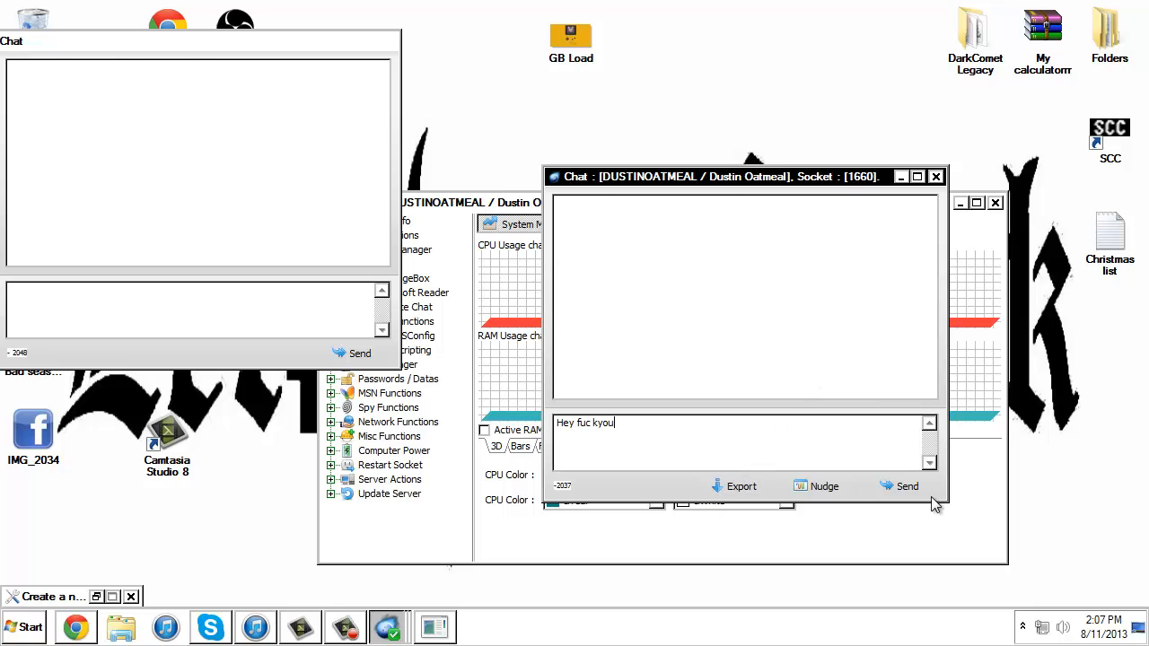
click(909, 485)
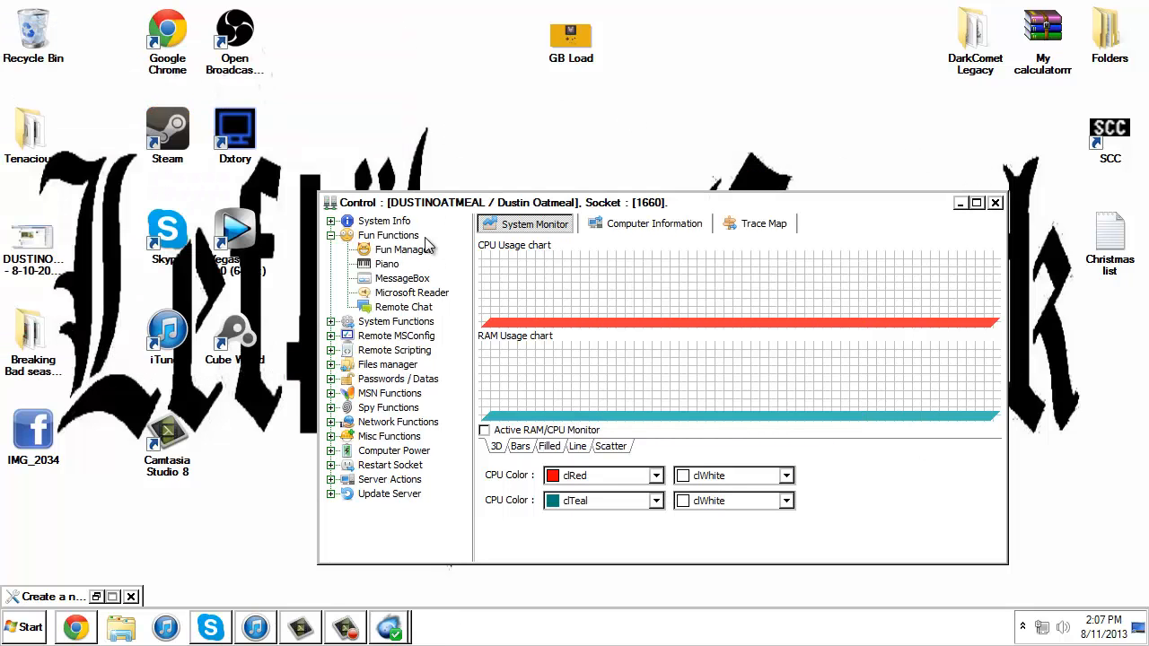
click(654, 222)
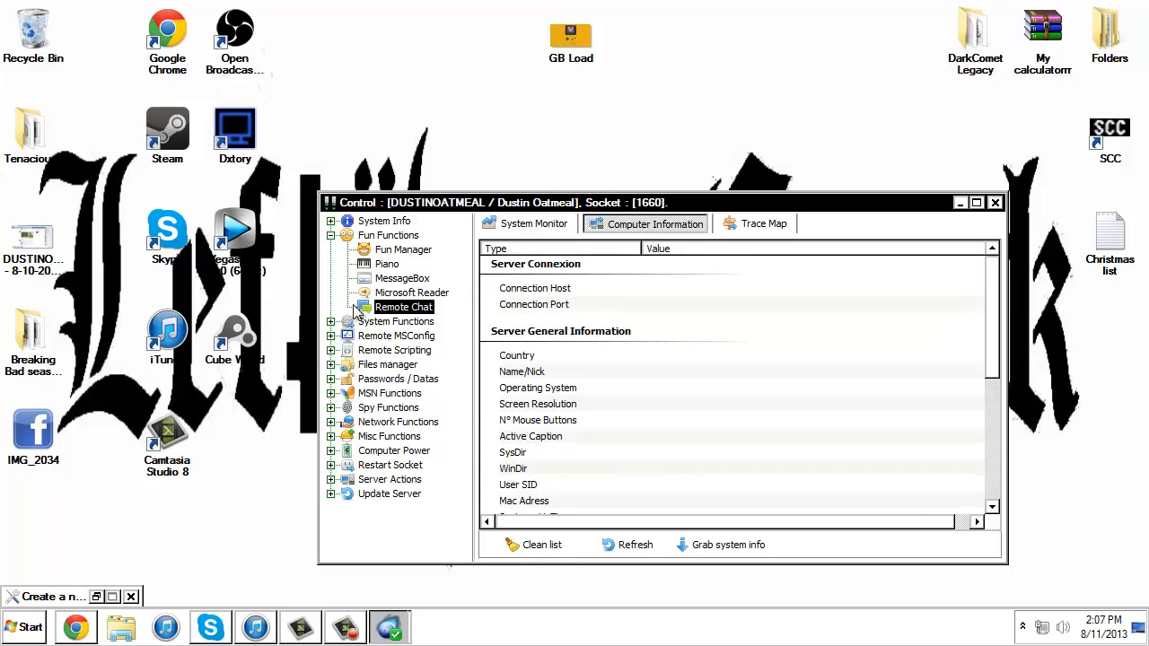